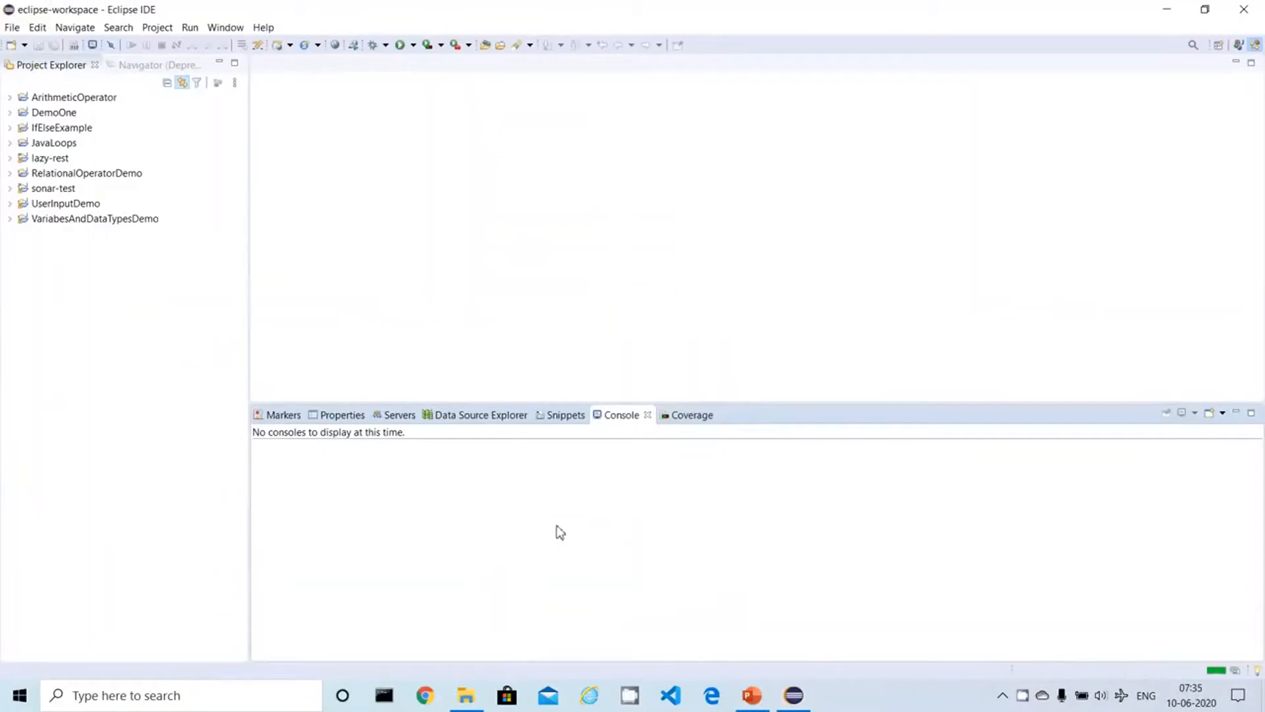
{"action": "mouse_move", "coordinate": [276, 45]}
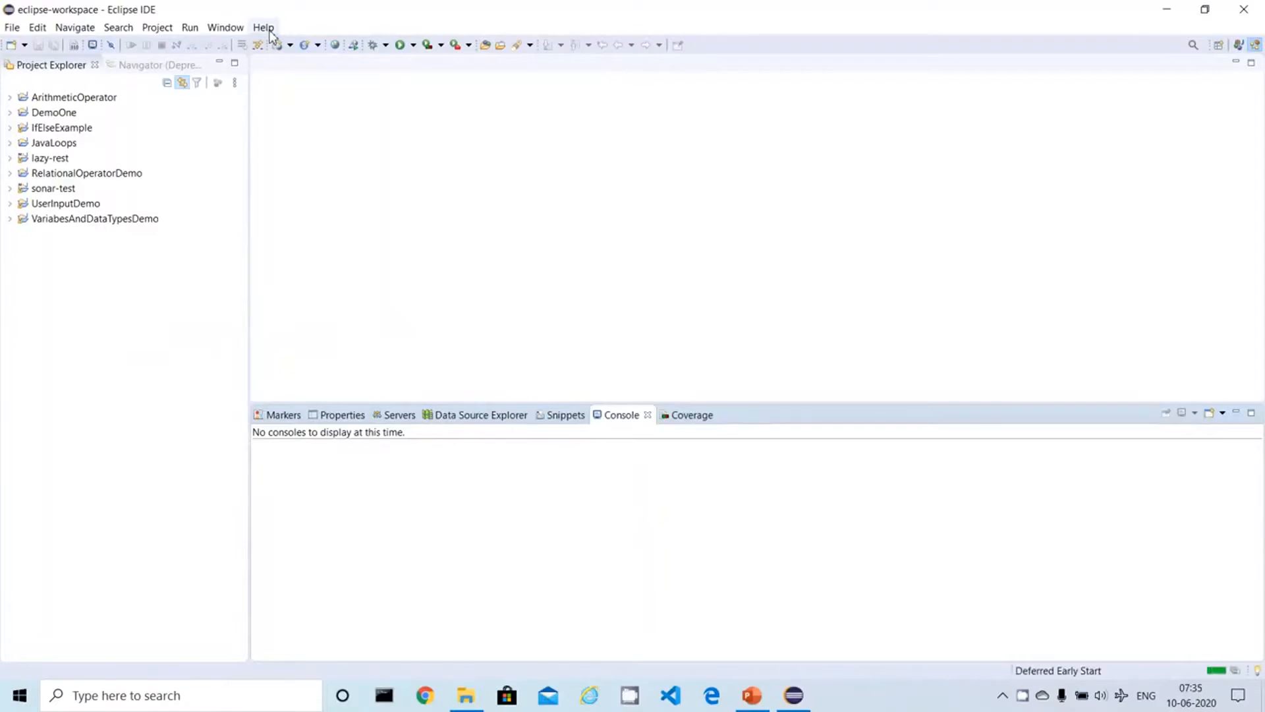
Step: Open the Help menu to reach the Eclipse Marketplace
{"action": "left_click", "coordinate": [263, 26]}
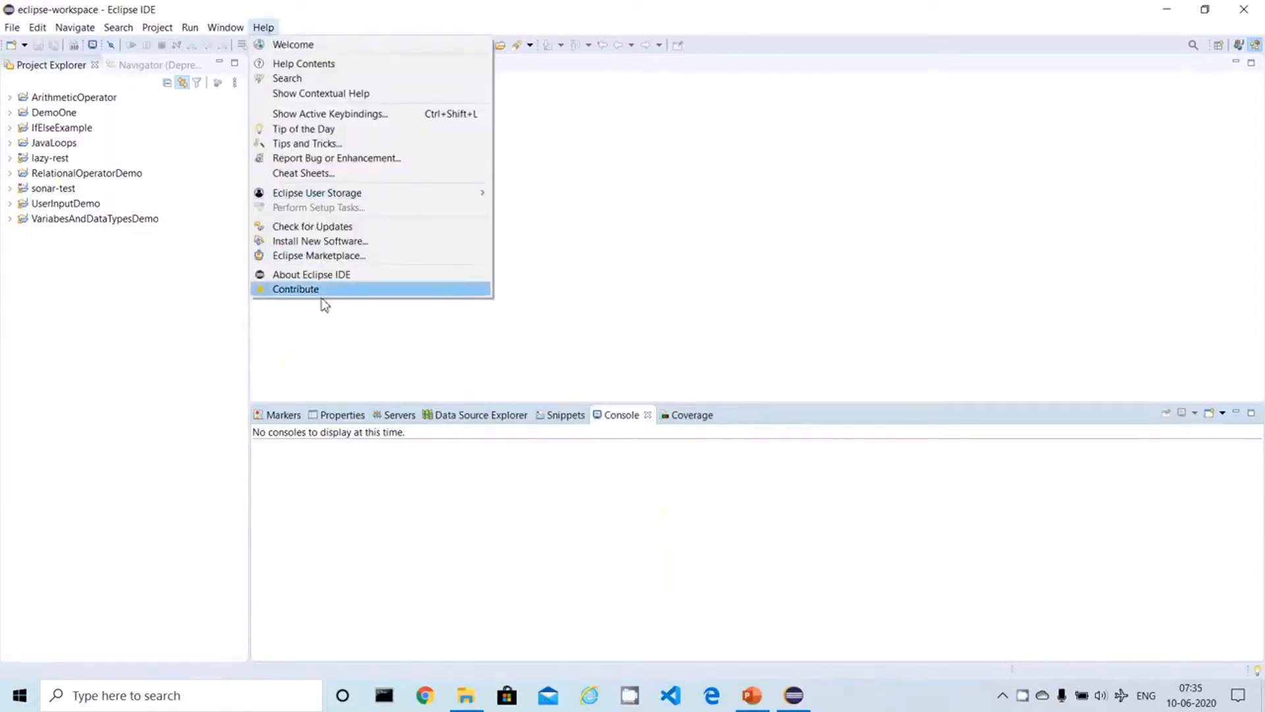
{"action": "mouse_move", "coordinate": [317, 256]}
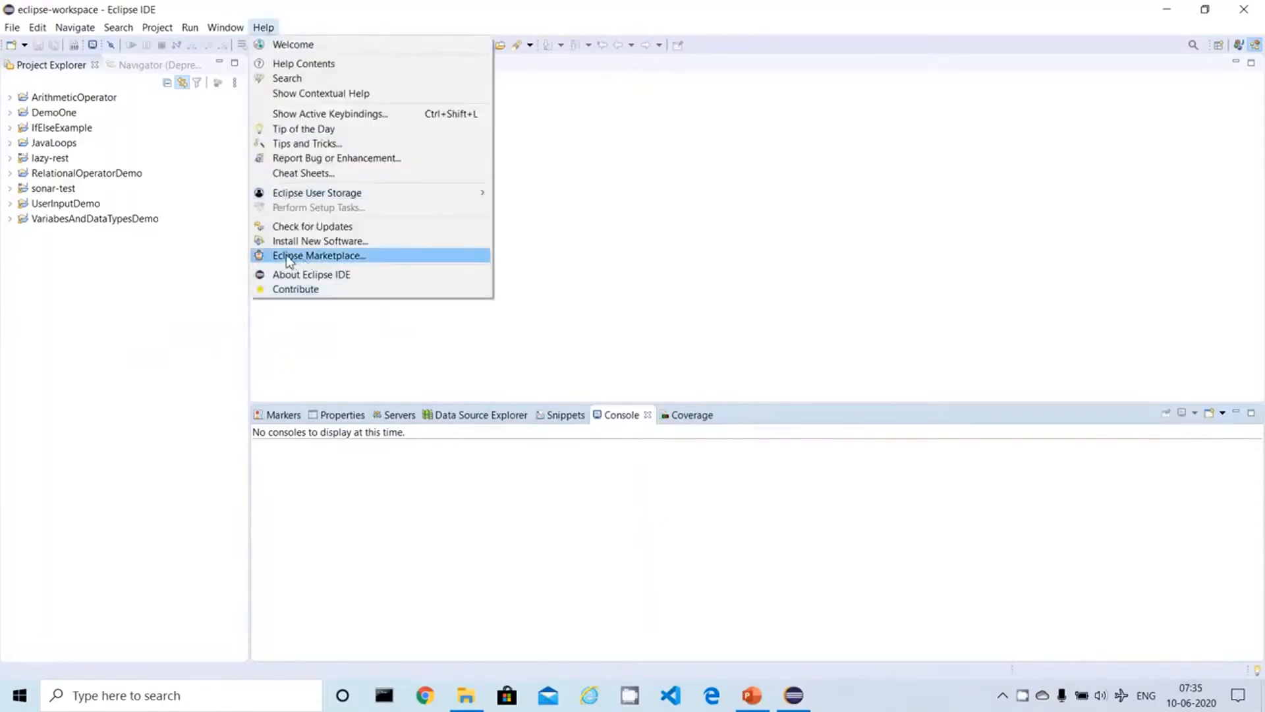
{"action": "mouse_move", "coordinate": [319, 255]}
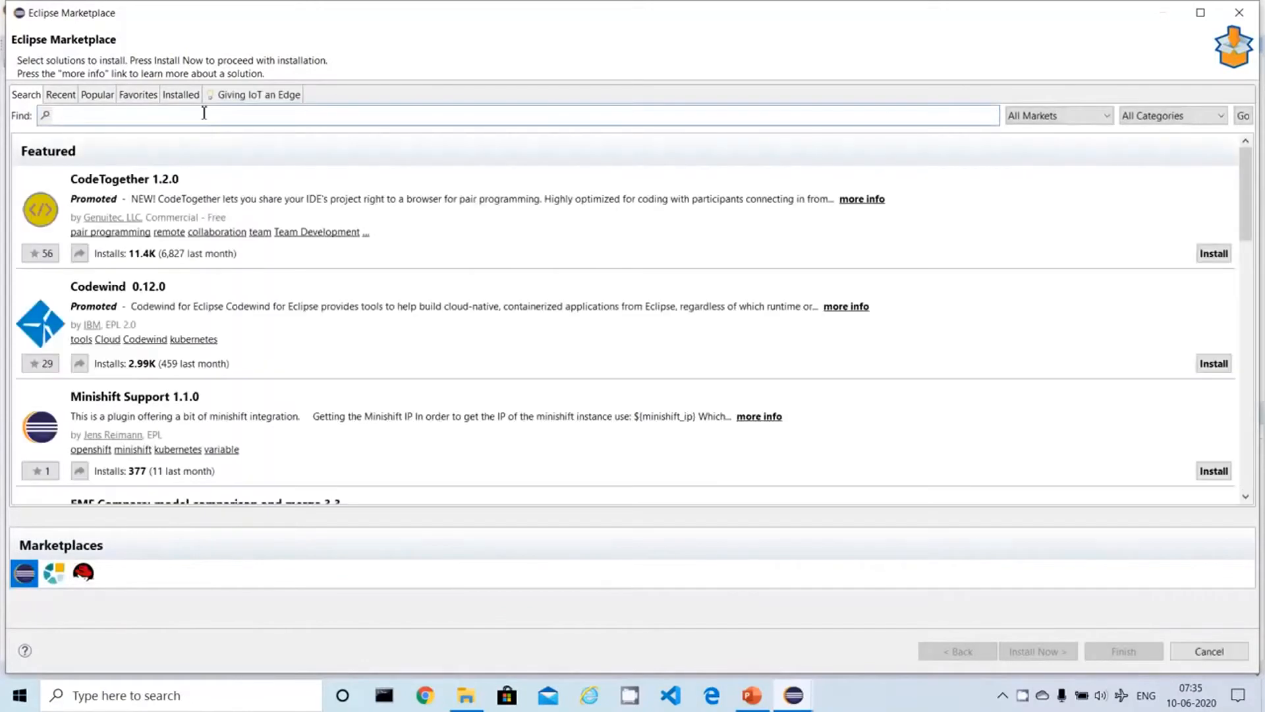
Step: Search the marketplace for 'sonar' so SonarLint 5.1.1 is listed first
{"action": "left_click", "coordinate": [242, 114]}
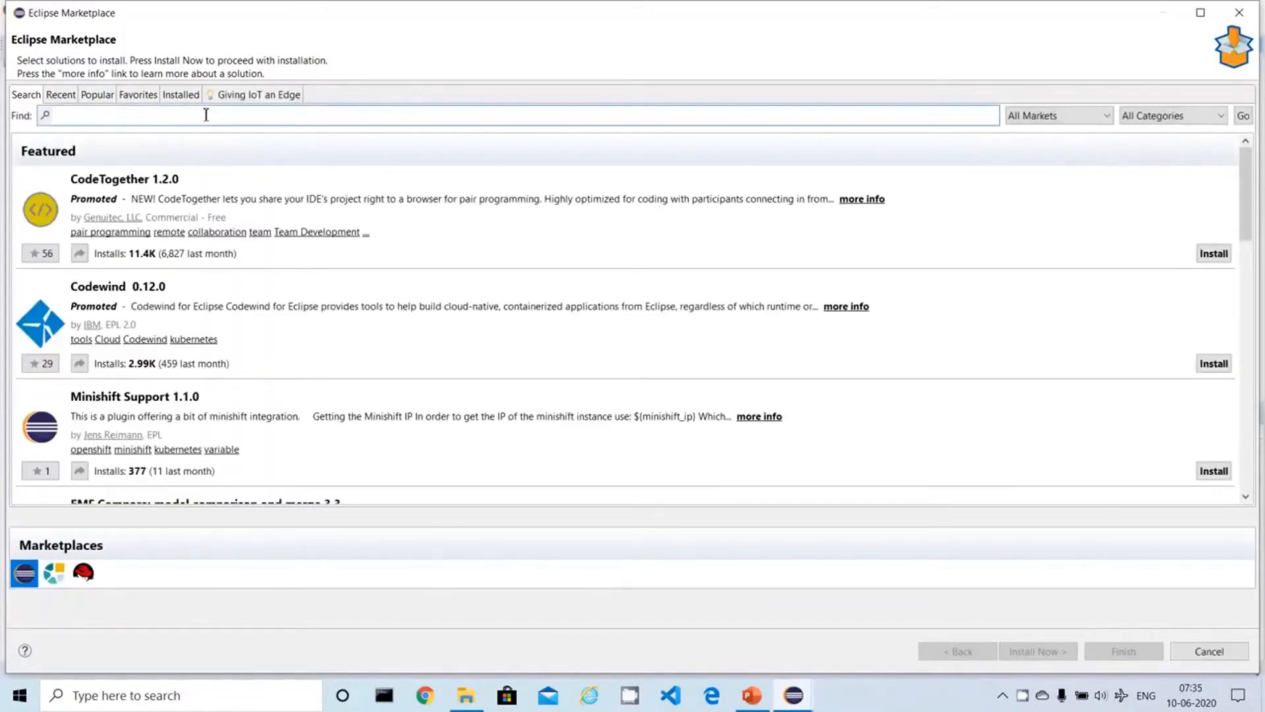
{"action": "type", "text": "sonar"}
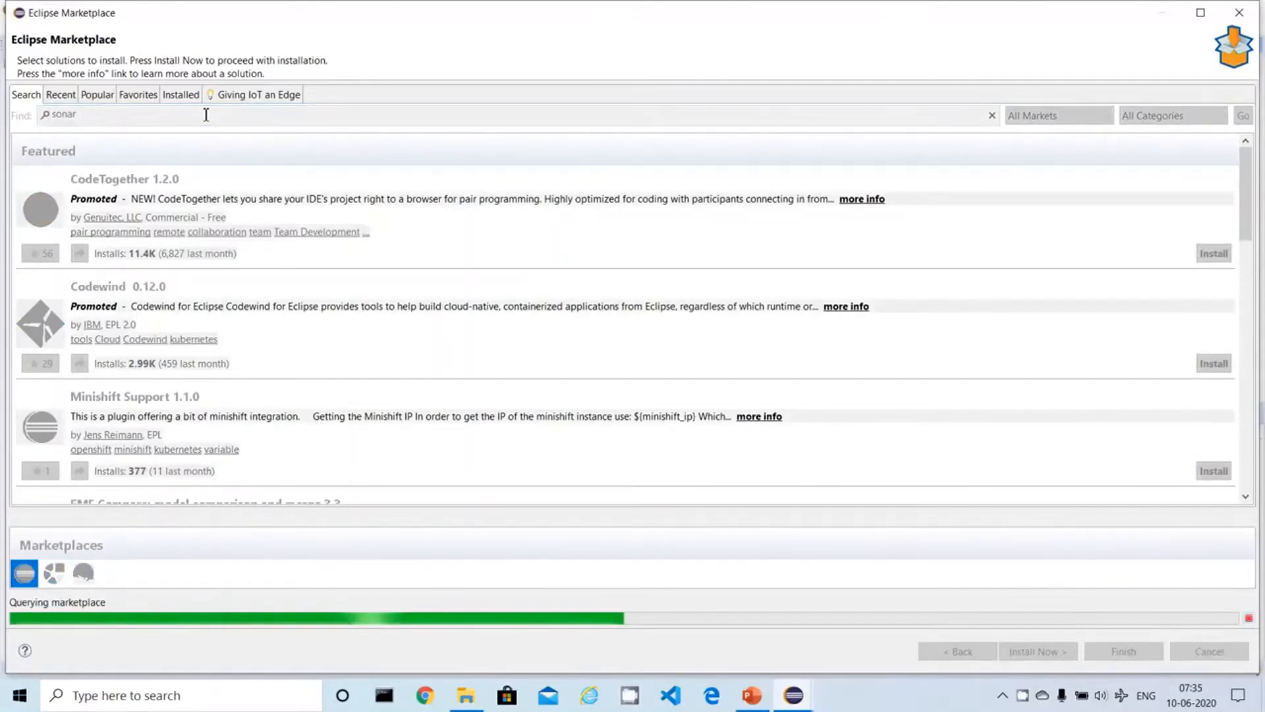
{"action": "left_click", "coordinate": [1244, 114]}
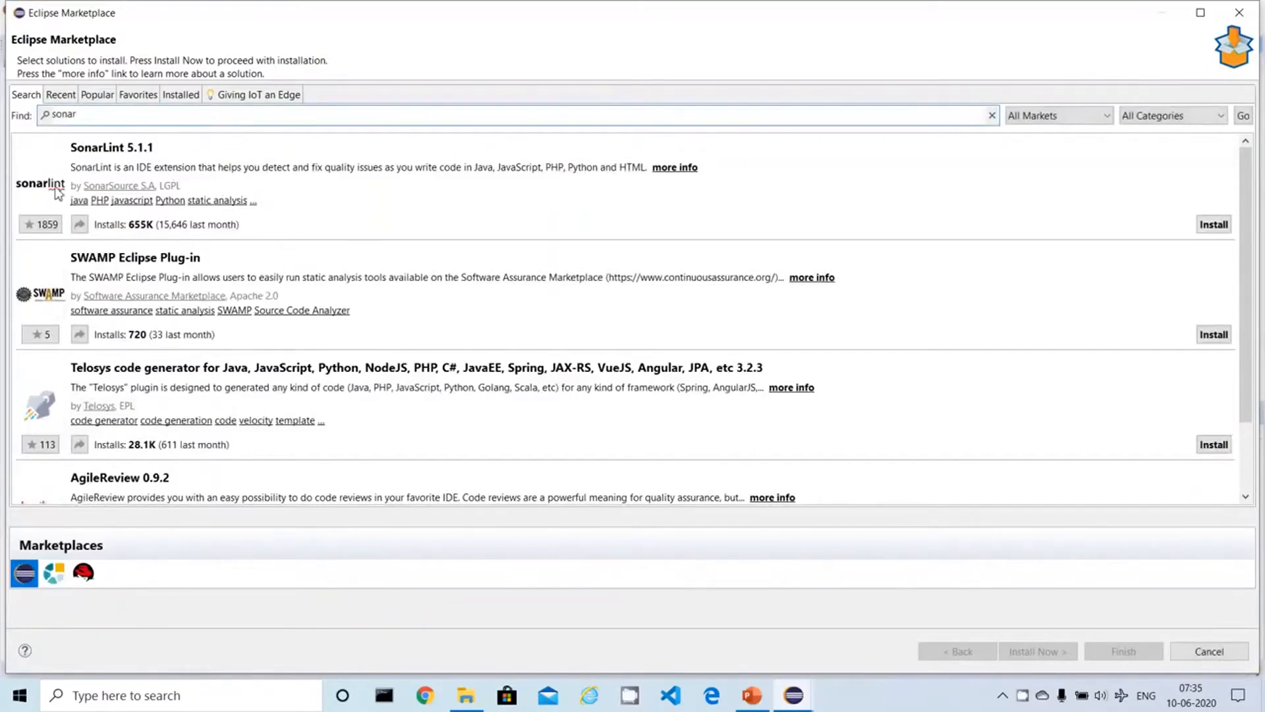
{"action": "mouse_move", "coordinate": [155, 164]}
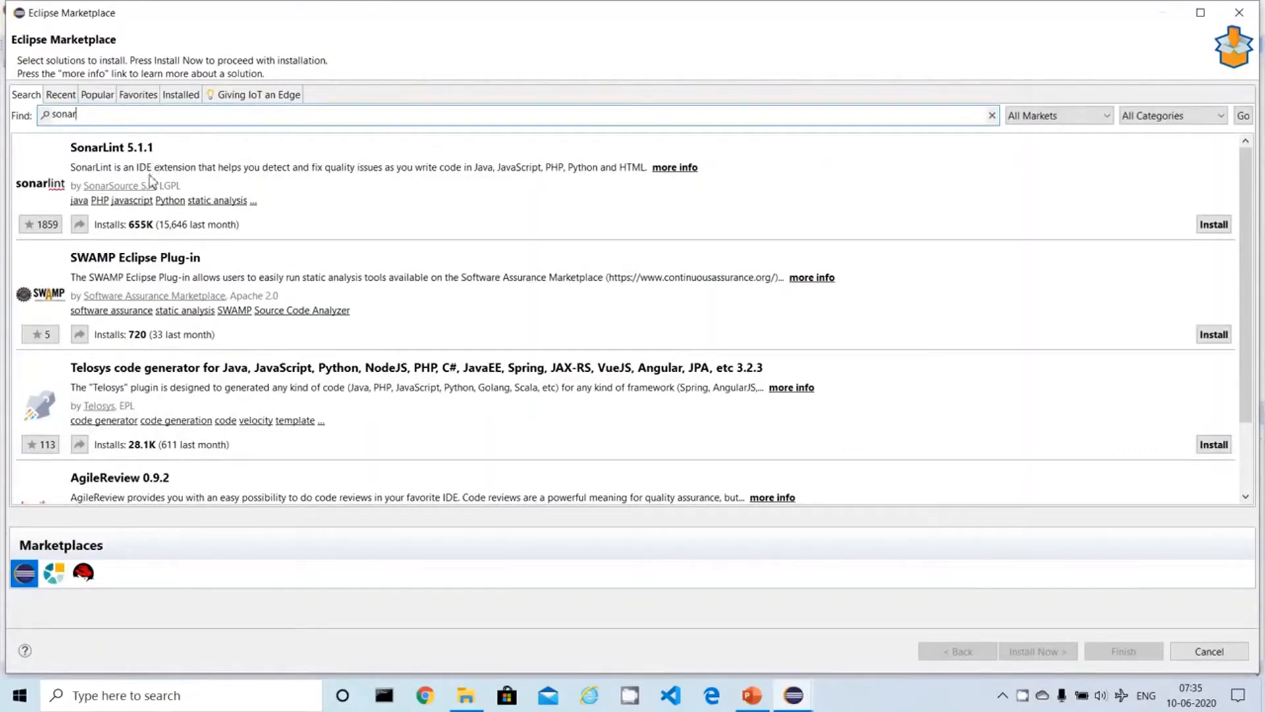
{"action": "mouse_move", "coordinate": [176, 212]}
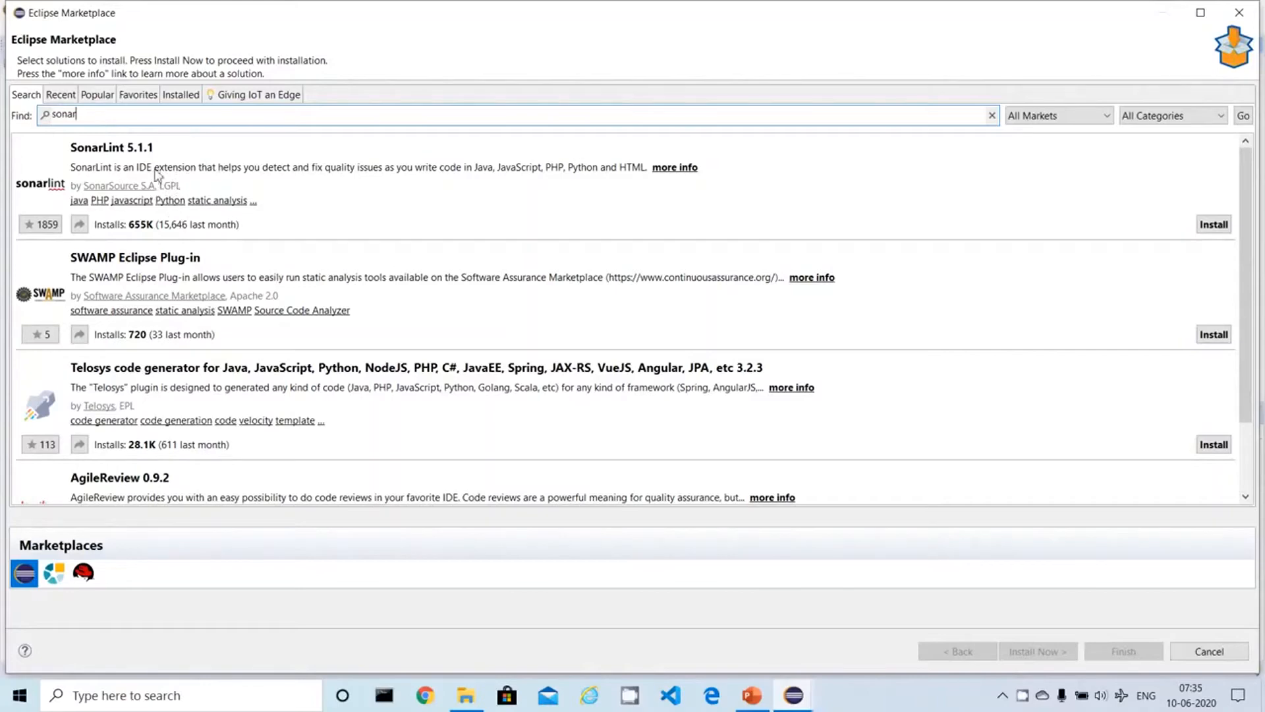
{"action": "mouse_move", "coordinate": [1209, 245]}
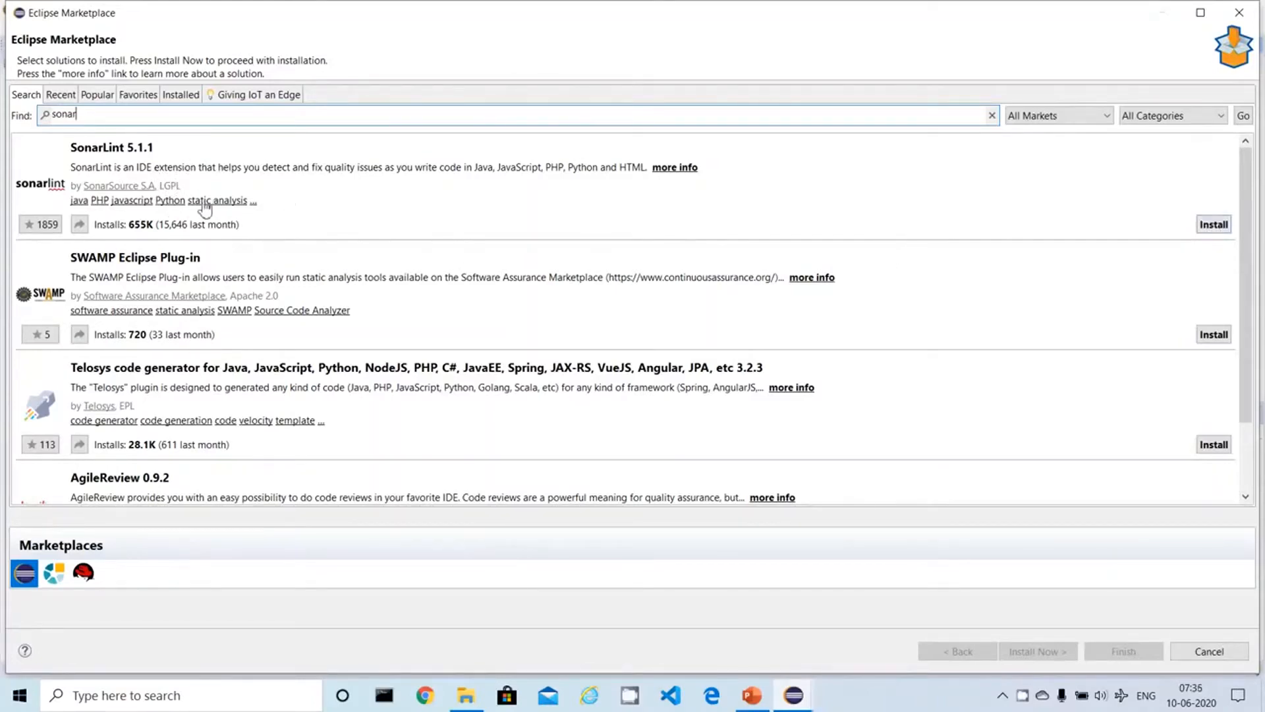
{"action": "mouse_move", "coordinate": [145, 186]}
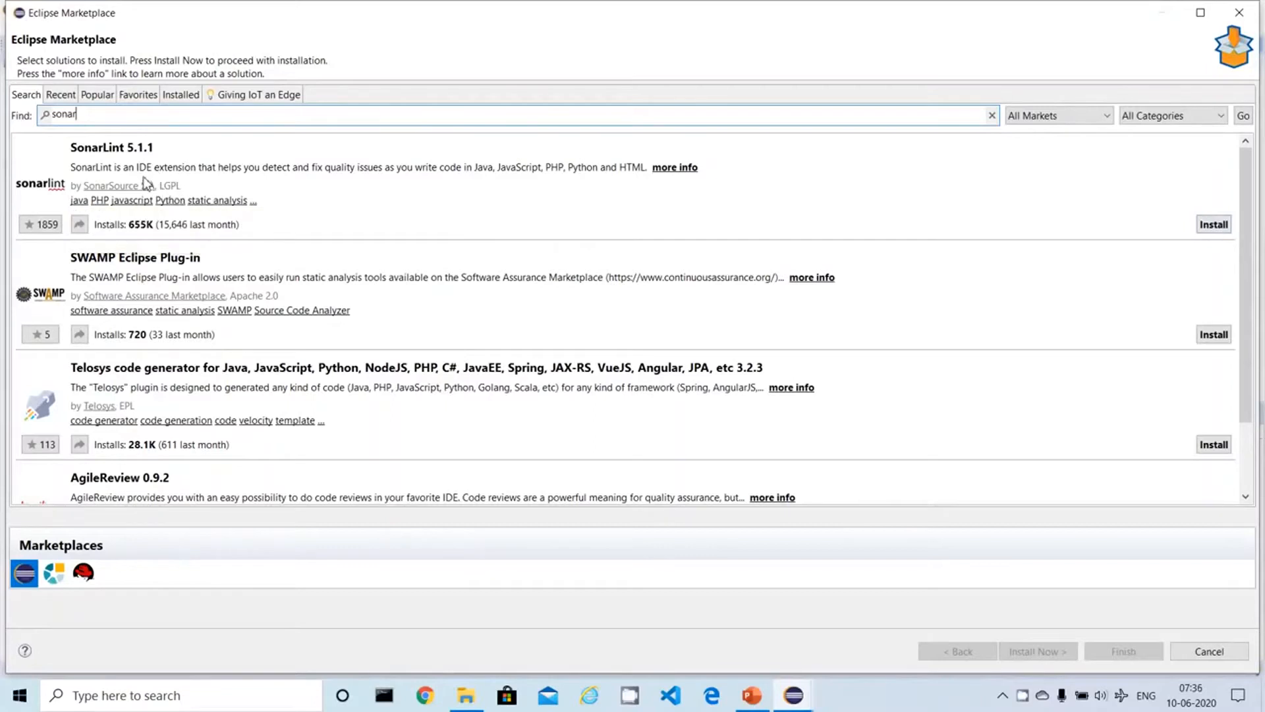
{"action": "mouse_move", "coordinate": [489, 182]}
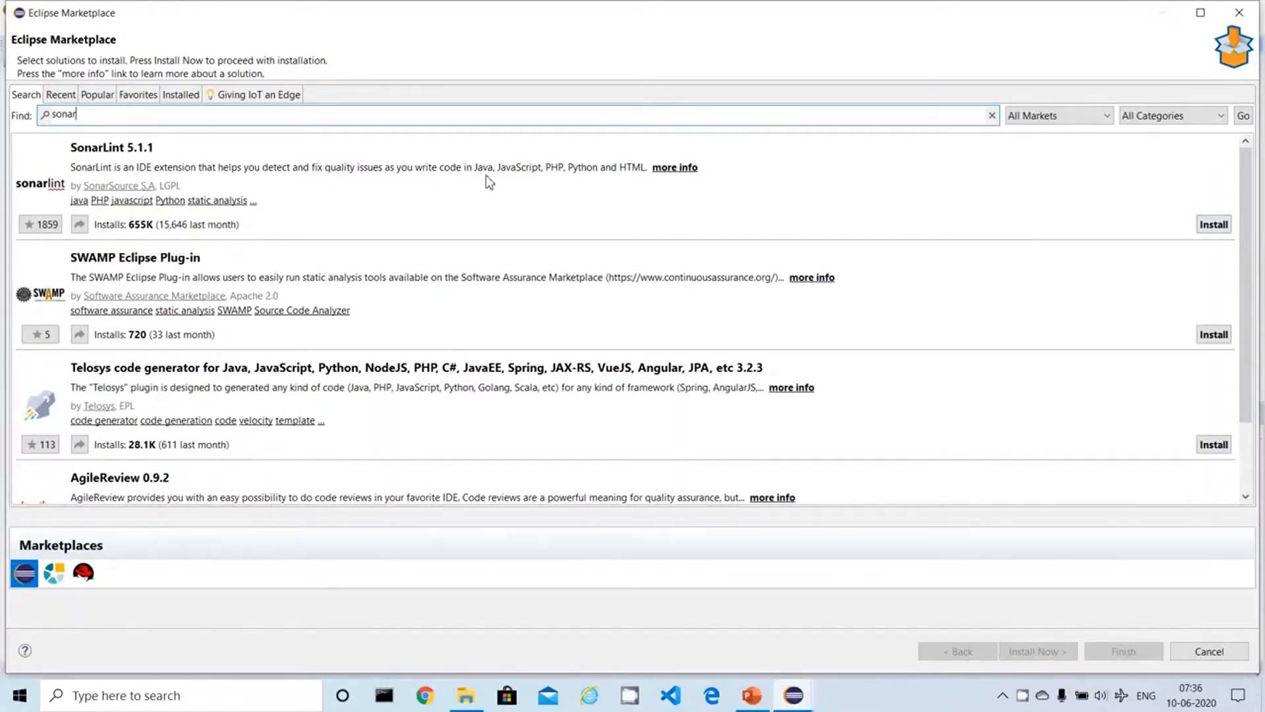
{"action": "mouse_move", "coordinate": [605, 184]}
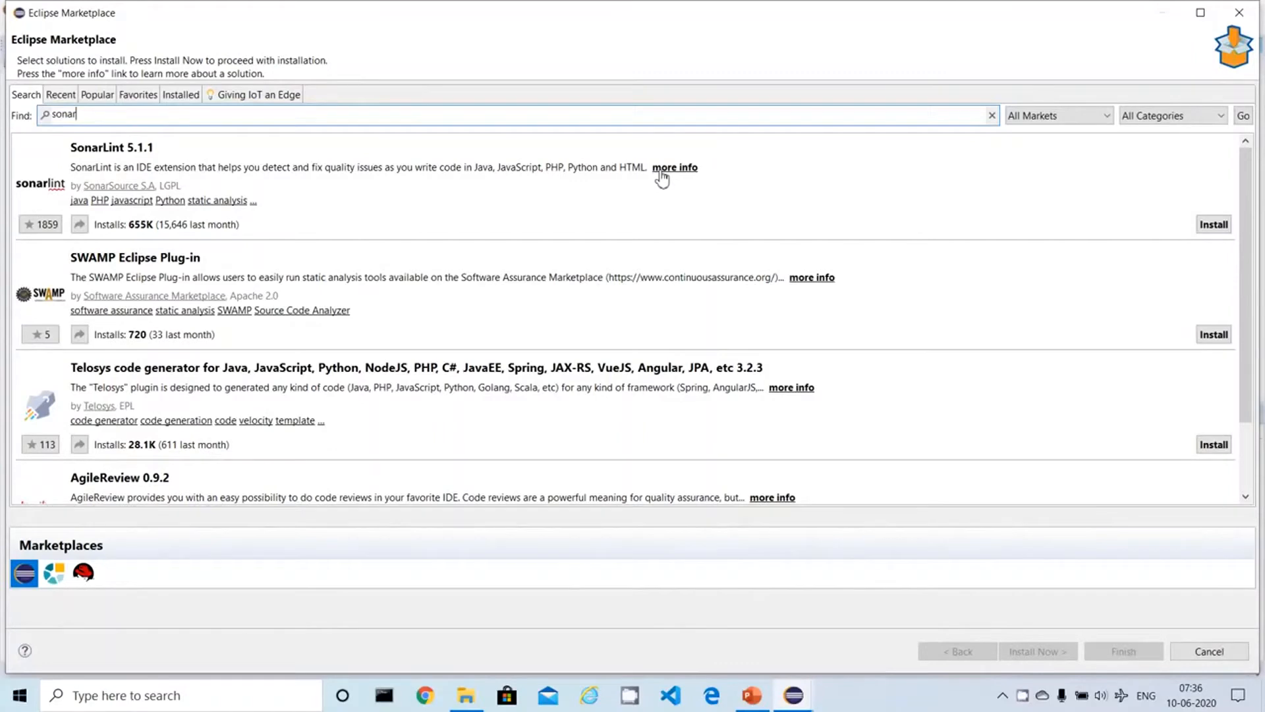
{"action": "mouse_move", "coordinate": [1057, 207]}
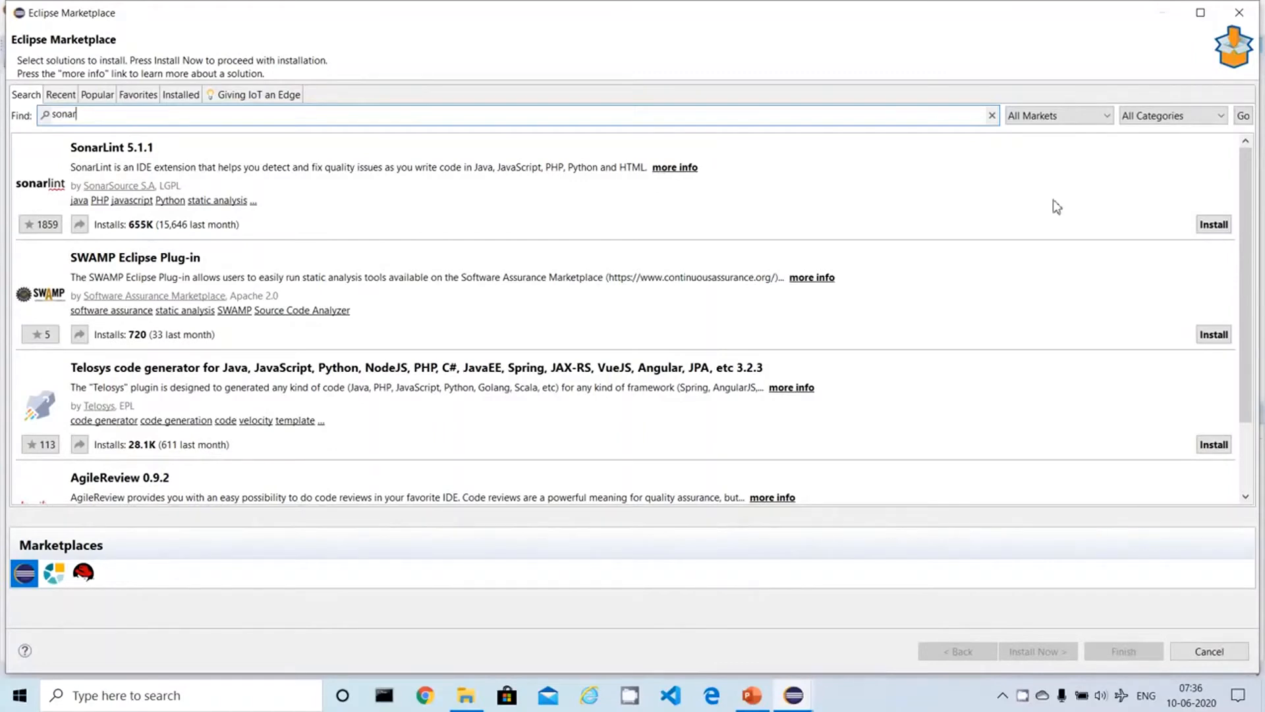
{"action": "mouse_move", "coordinate": [1106, 202]}
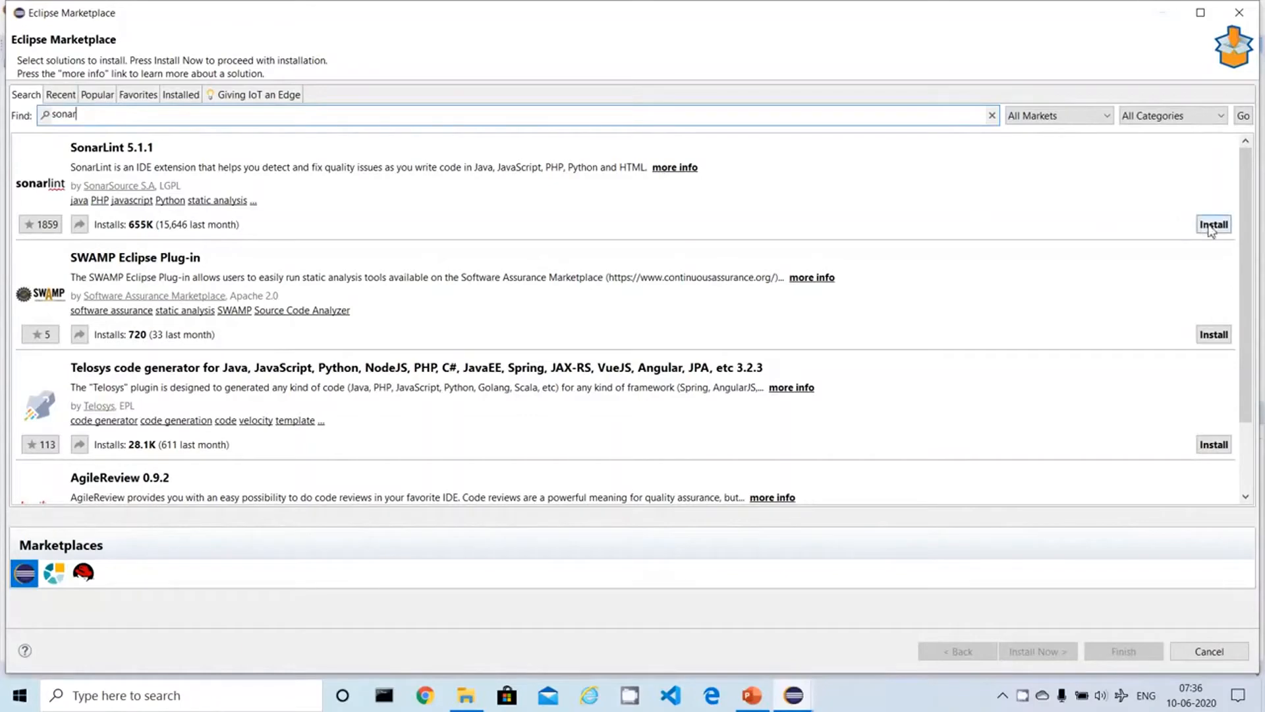
{"action": "mouse_move", "coordinate": [1059, 196]}
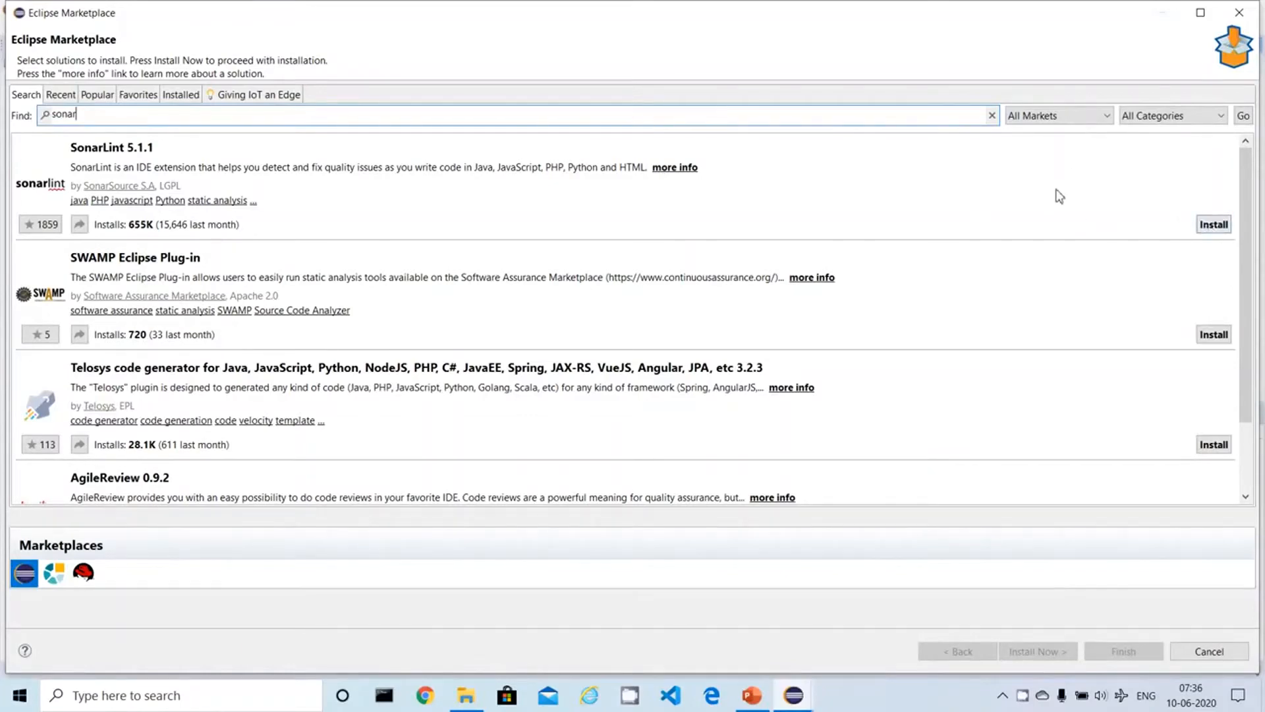
Step: Install SonarLint 5.1.1, confirming the selection and accepting the LGPL license
{"action": "left_click", "coordinate": [1213, 224]}
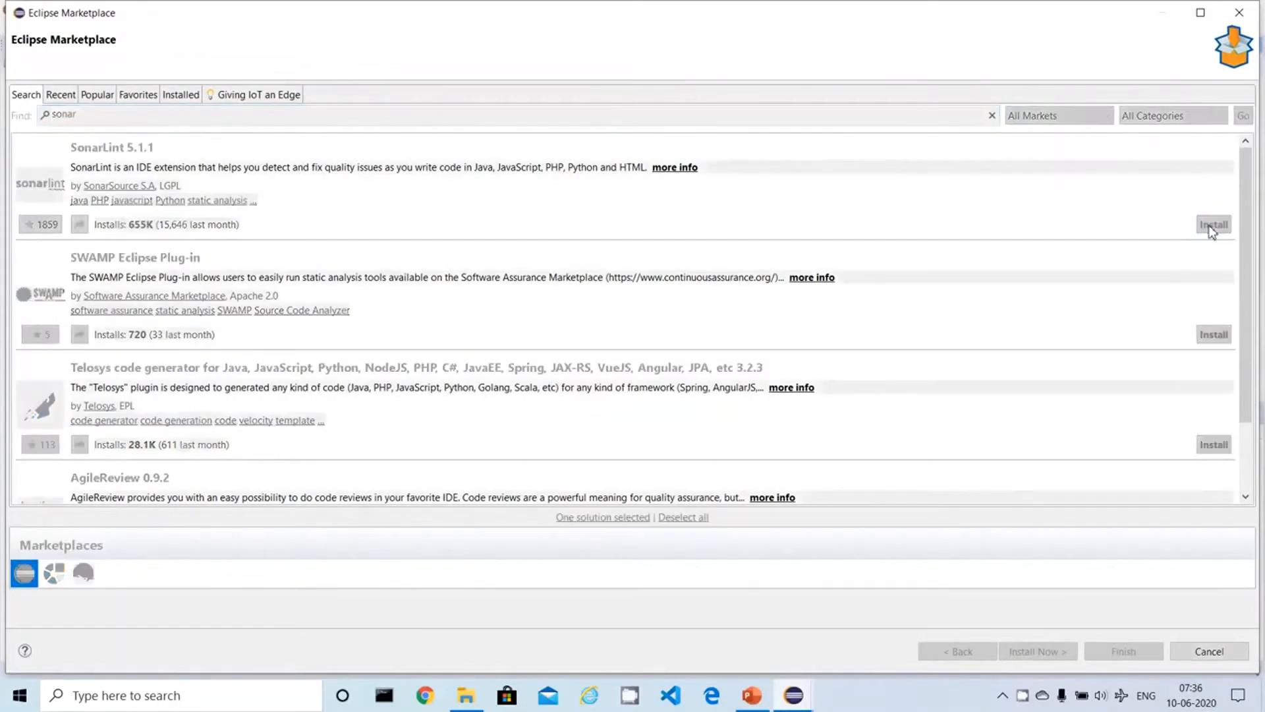
{"action": "left_click", "coordinate": [1214, 224]}
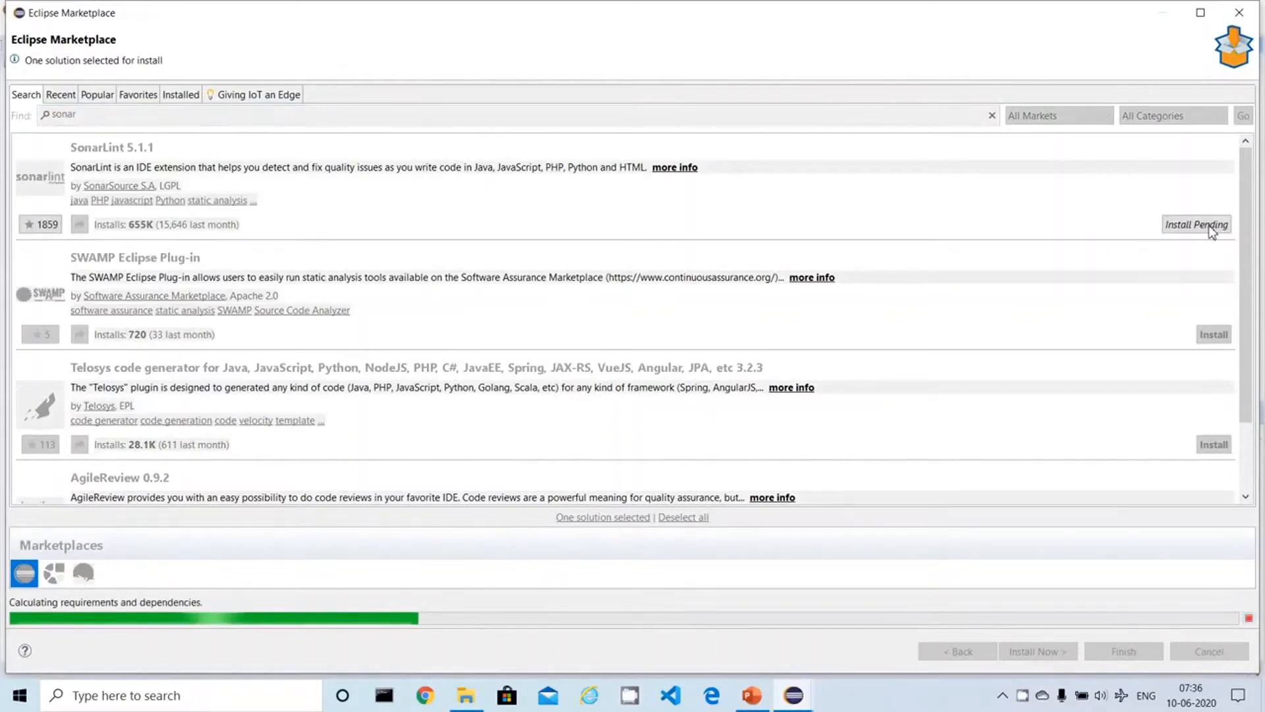
{"action": "left_click", "coordinate": [1037, 651]}
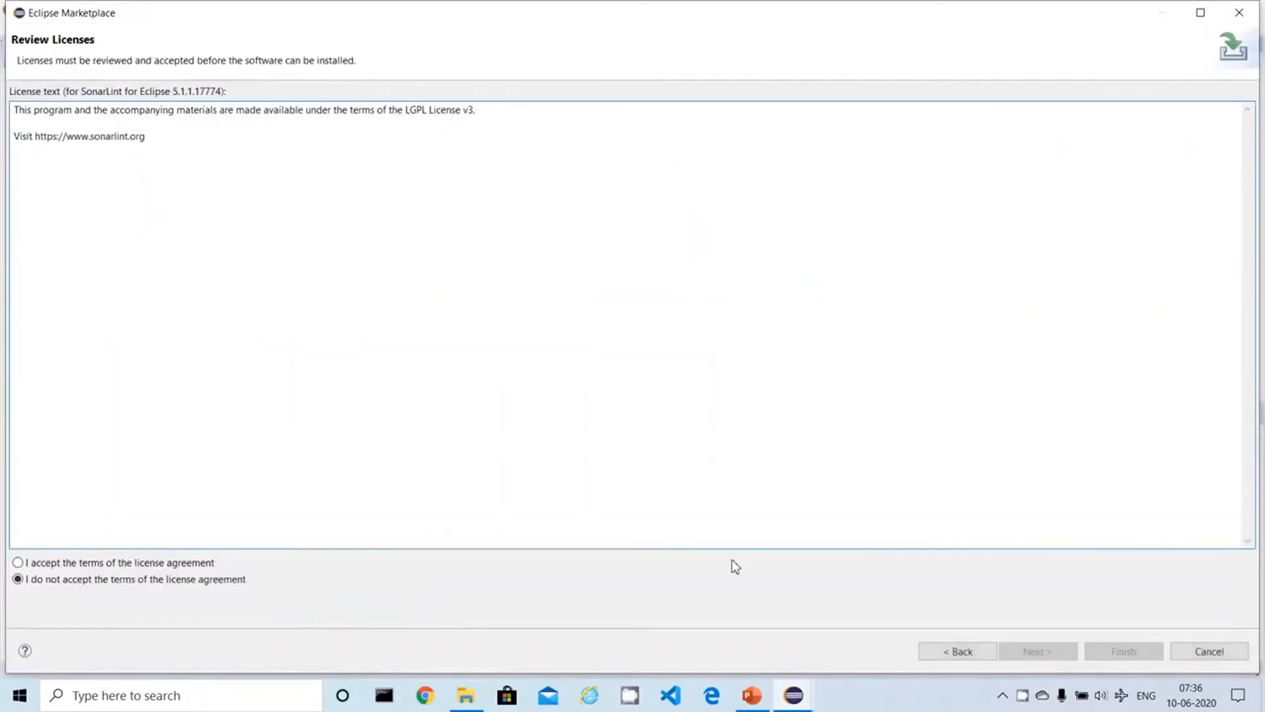
{"action": "left_click", "coordinate": [18, 562]}
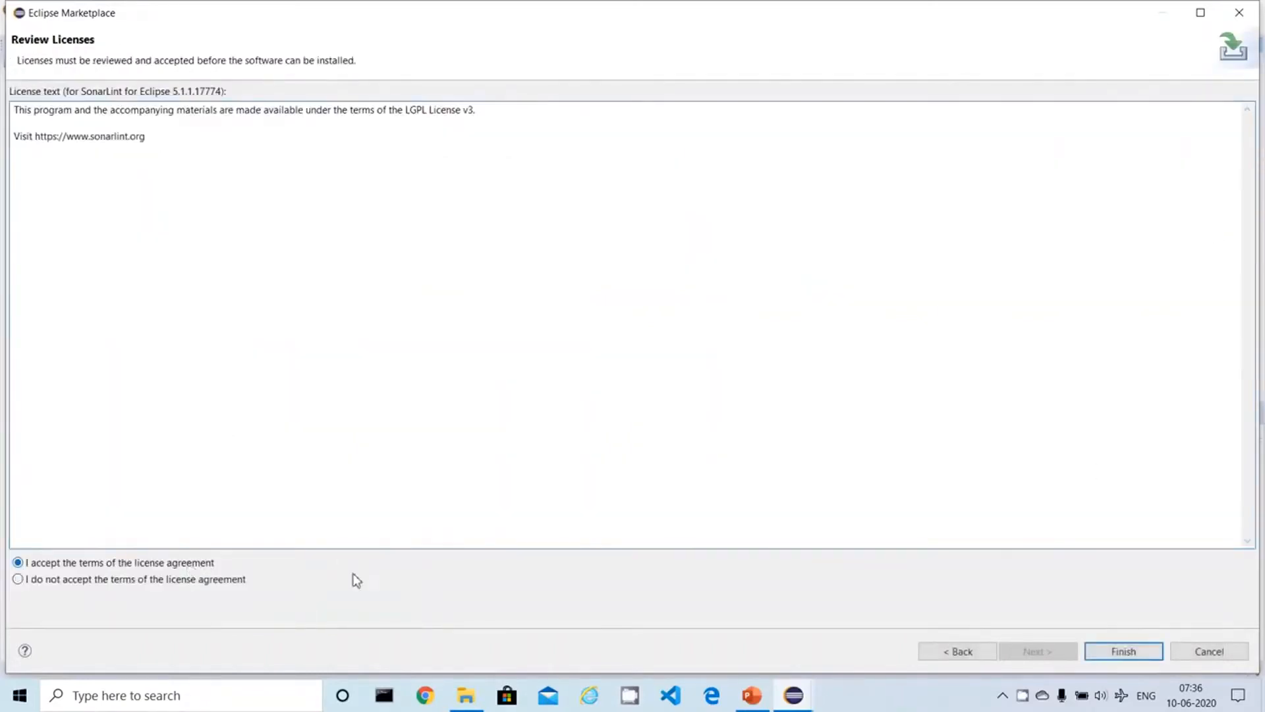
{"action": "left_click", "coordinate": [1121, 651]}
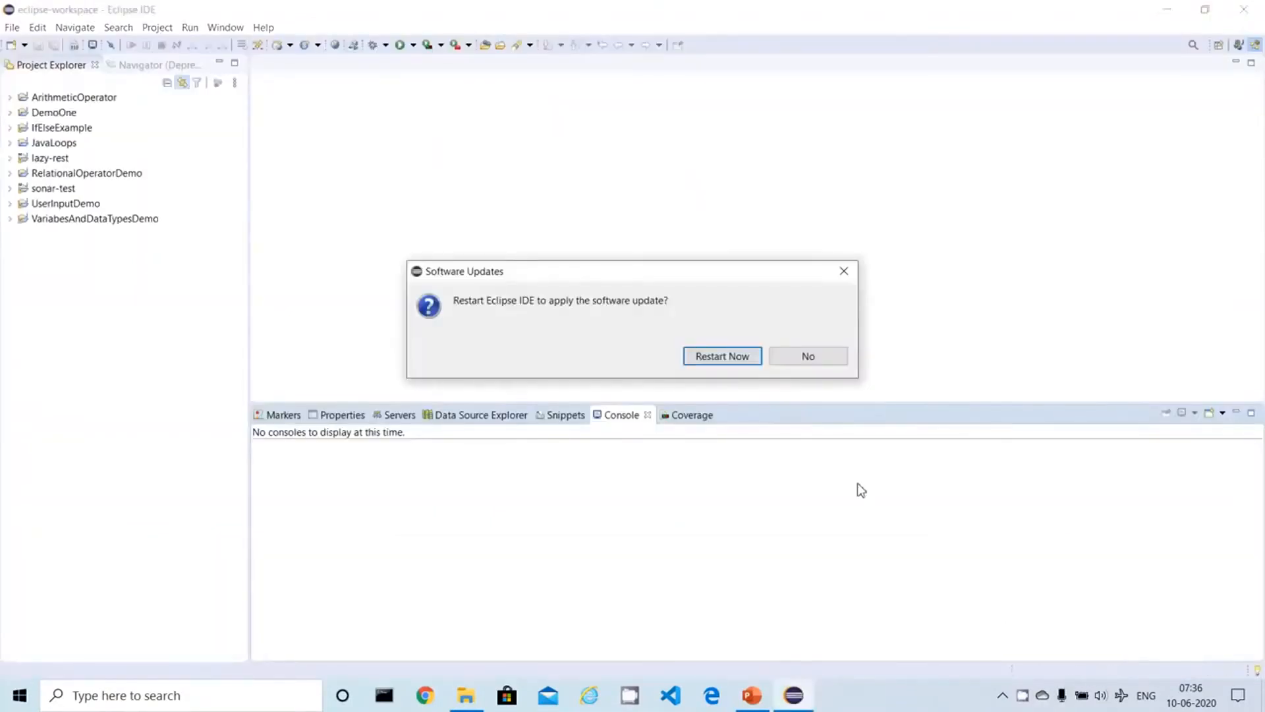
{"action": "mouse_move", "coordinate": [737, 470]}
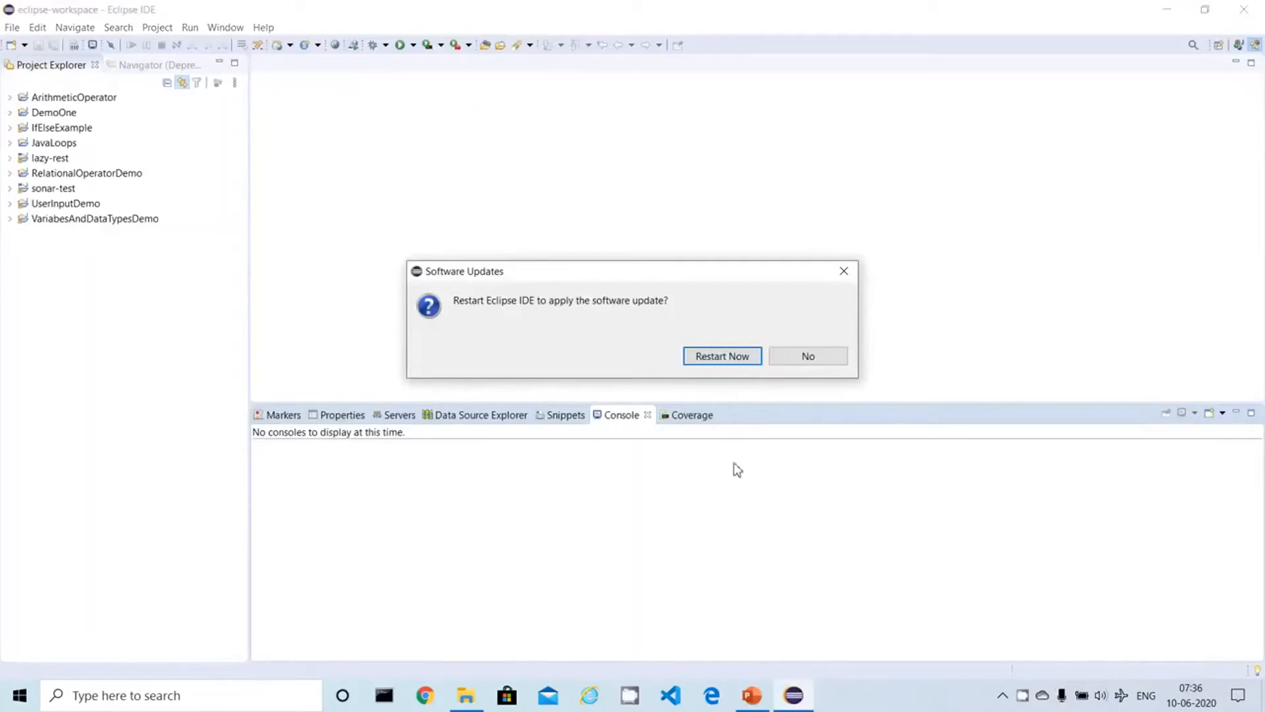
{"action": "mouse_move", "coordinate": [699, 440]}
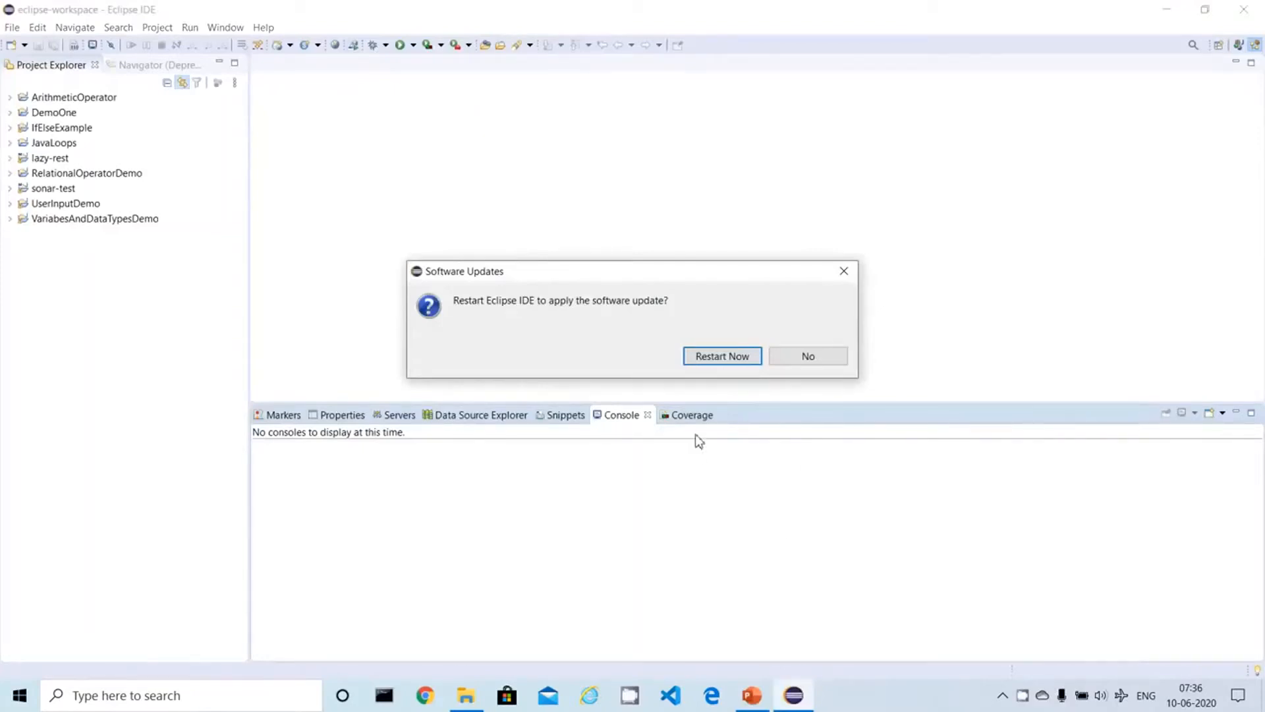
{"action": "mouse_move", "coordinate": [629, 353]}
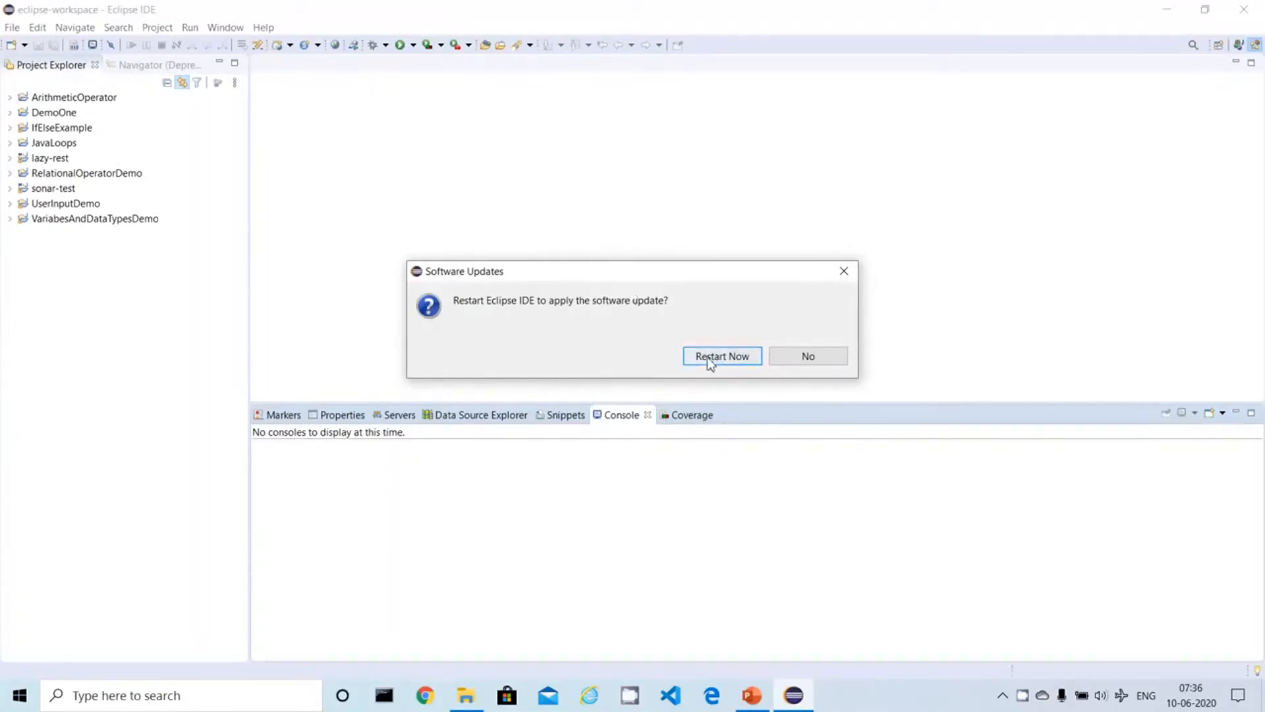
Step: Restart Eclipse now so the SonarLint update takes effect
{"action": "left_click", "coordinate": [721, 356]}
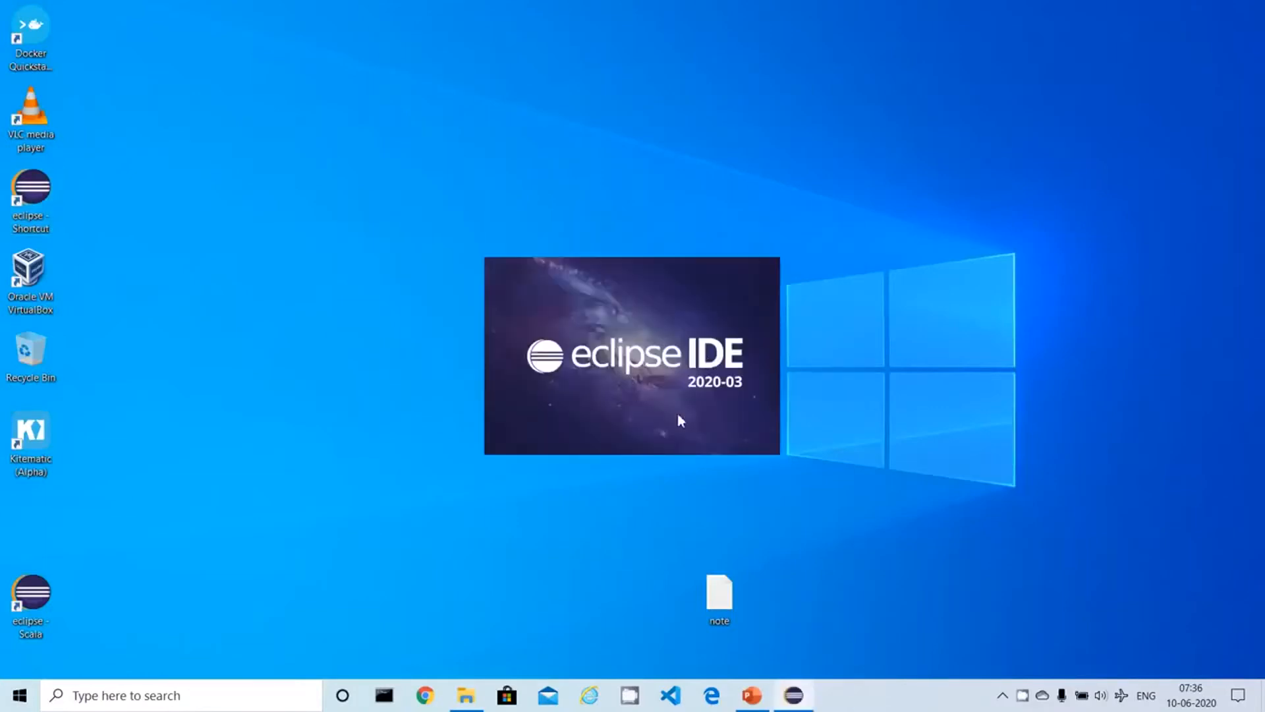
{"action": "mouse_move", "coordinate": [655, 486]}
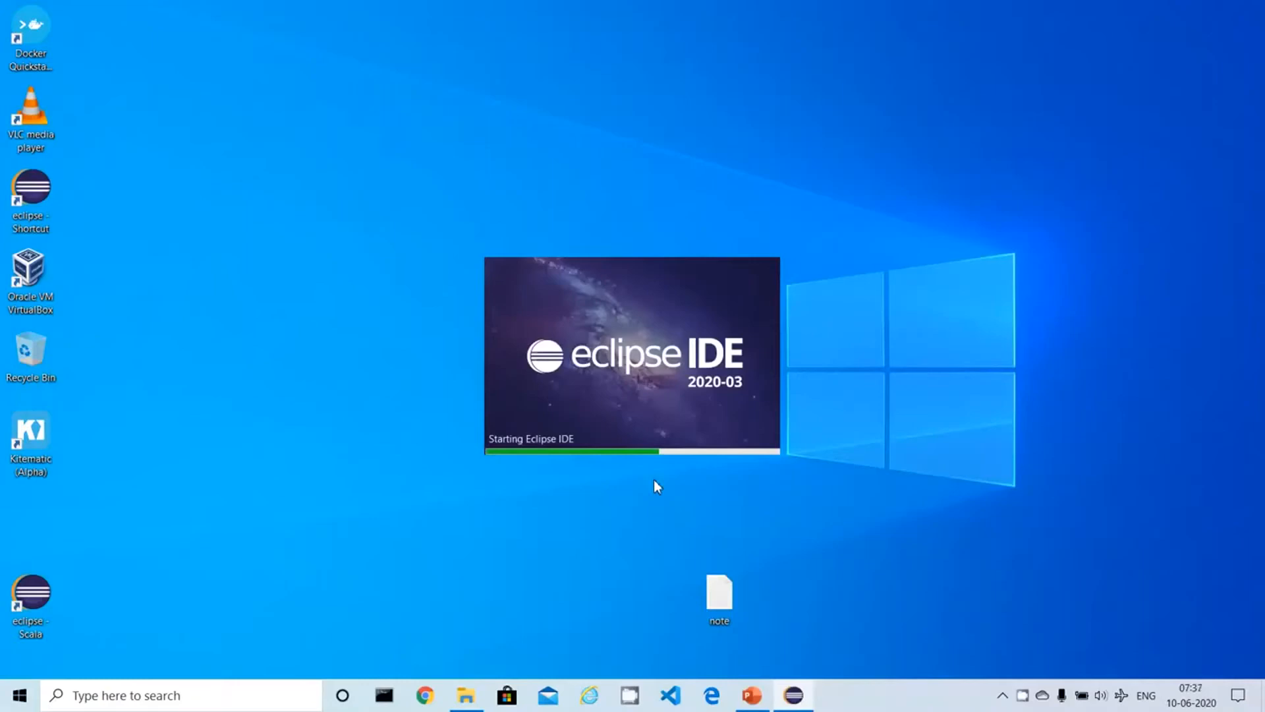
{"action": "mouse_move", "coordinate": [665, 471]}
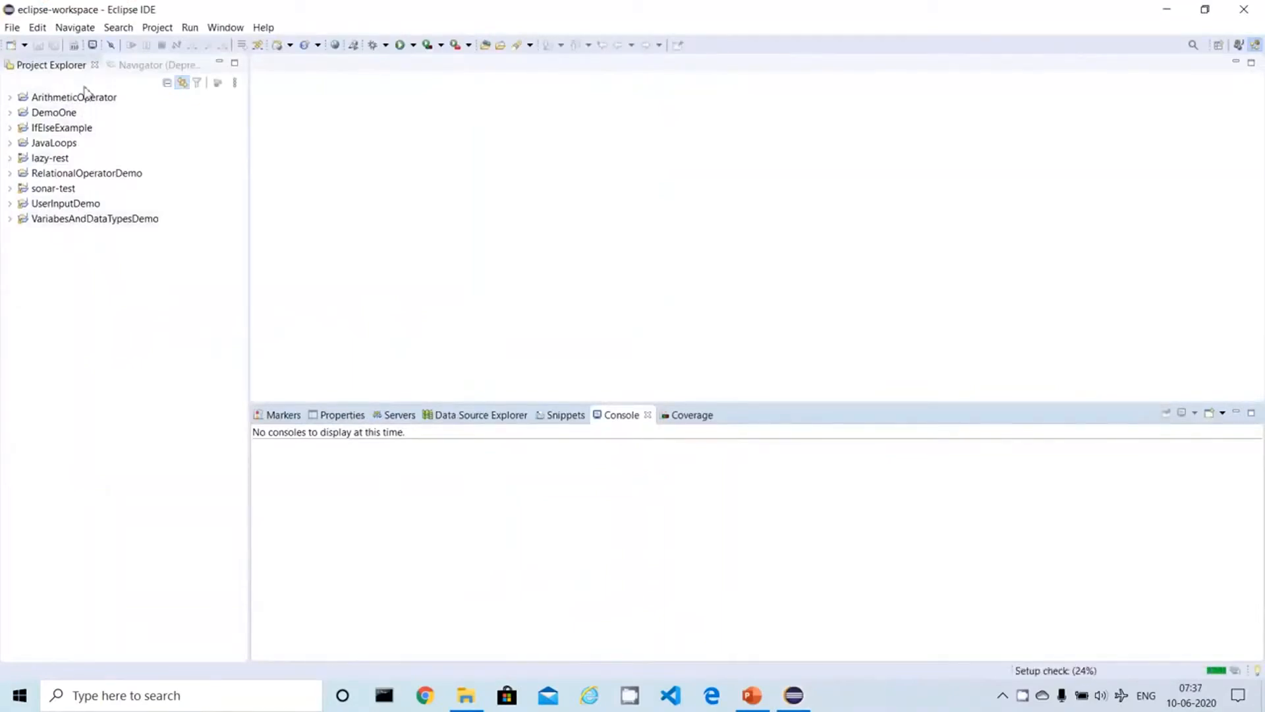
Step: Expand sonar-test > src/main/java and open SonarMainTest.java in the editor
{"action": "left_click", "coordinate": [154, 64]}
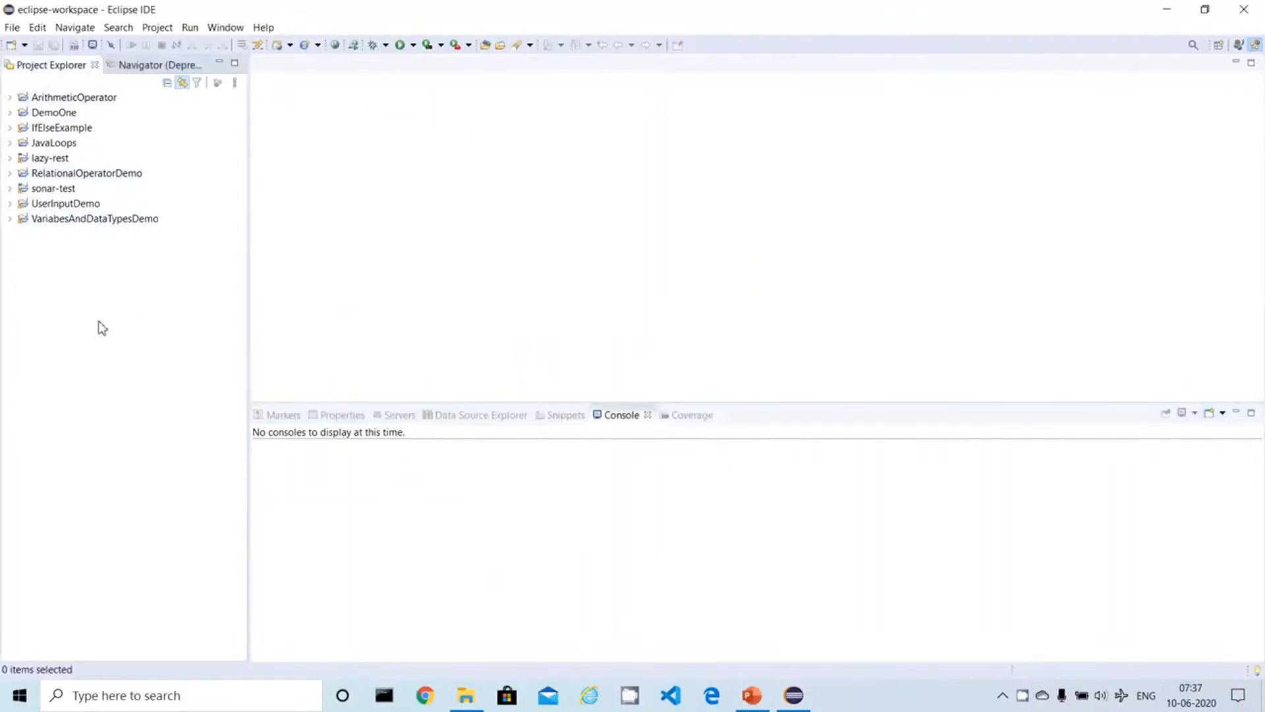
{"action": "mouse_move", "coordinate": [85, 268]}
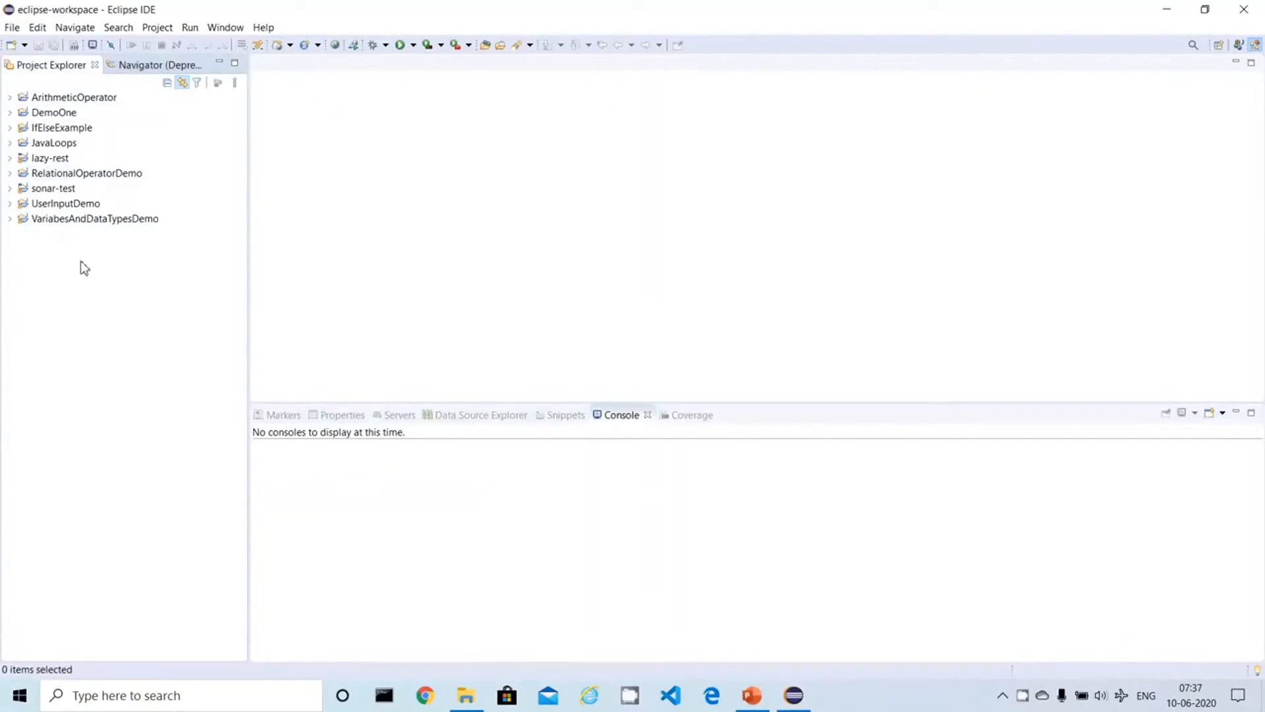
{"action": "left_click", "coordinate": [53, 188]}
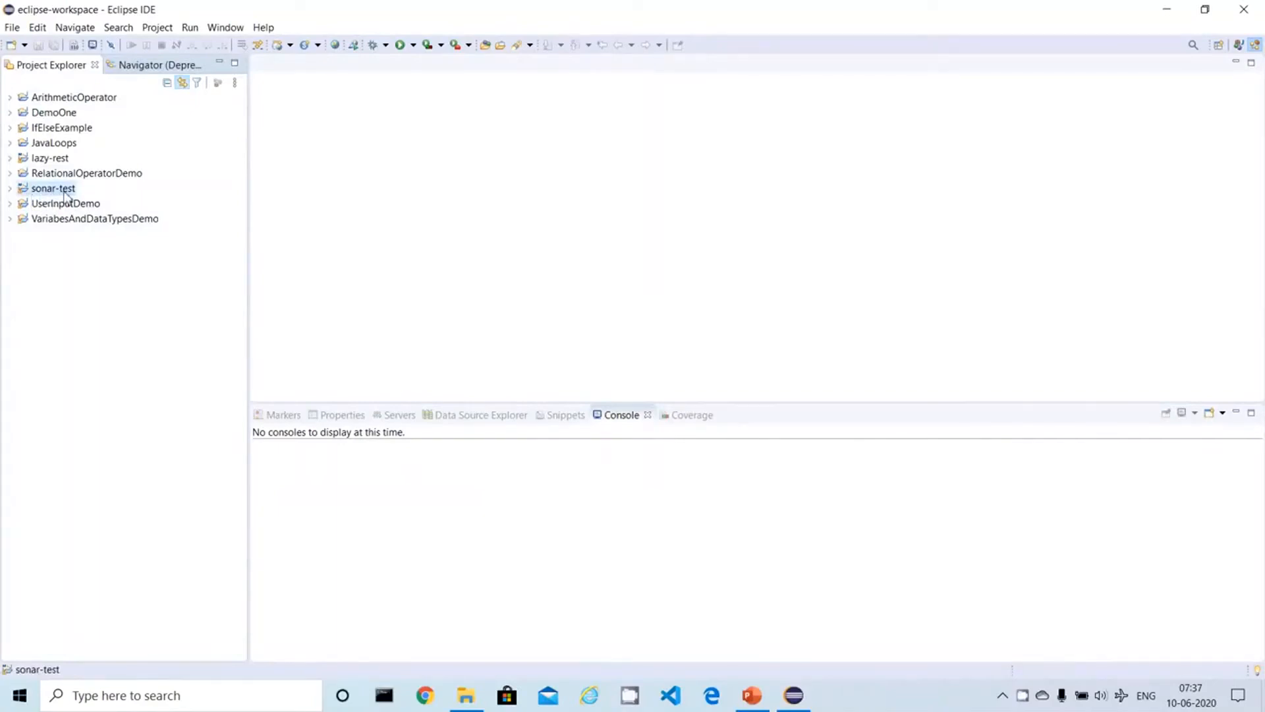
{"action": "left_click", "coordinate": [9, 187]}
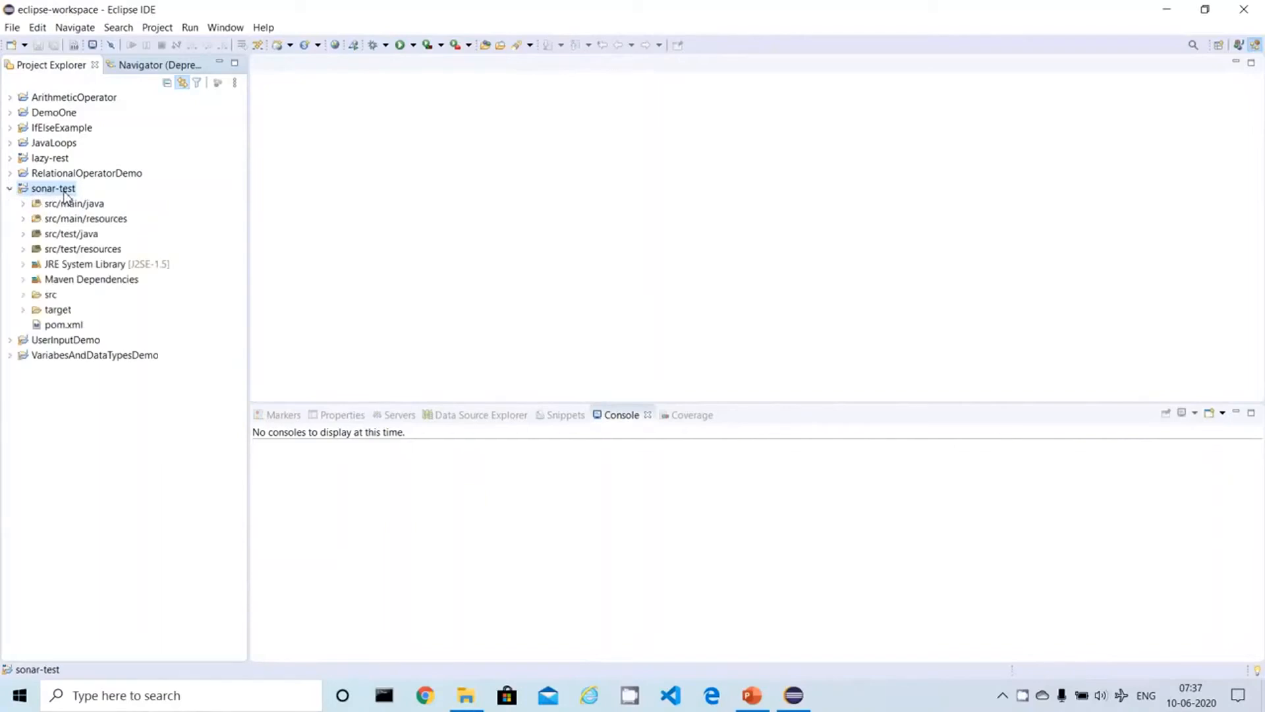
{"action": "left_click", "coordinate": [24, 203]}
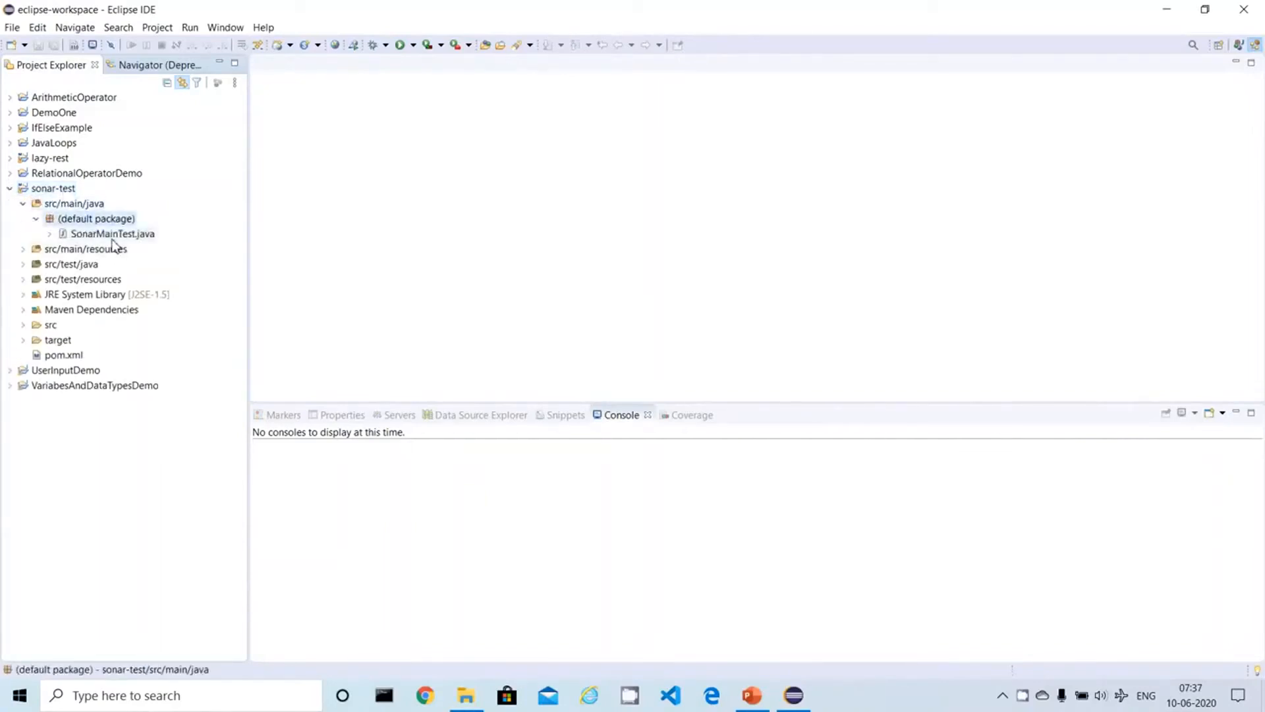
{"action": "double_click", "coordinate": [112, 234]}
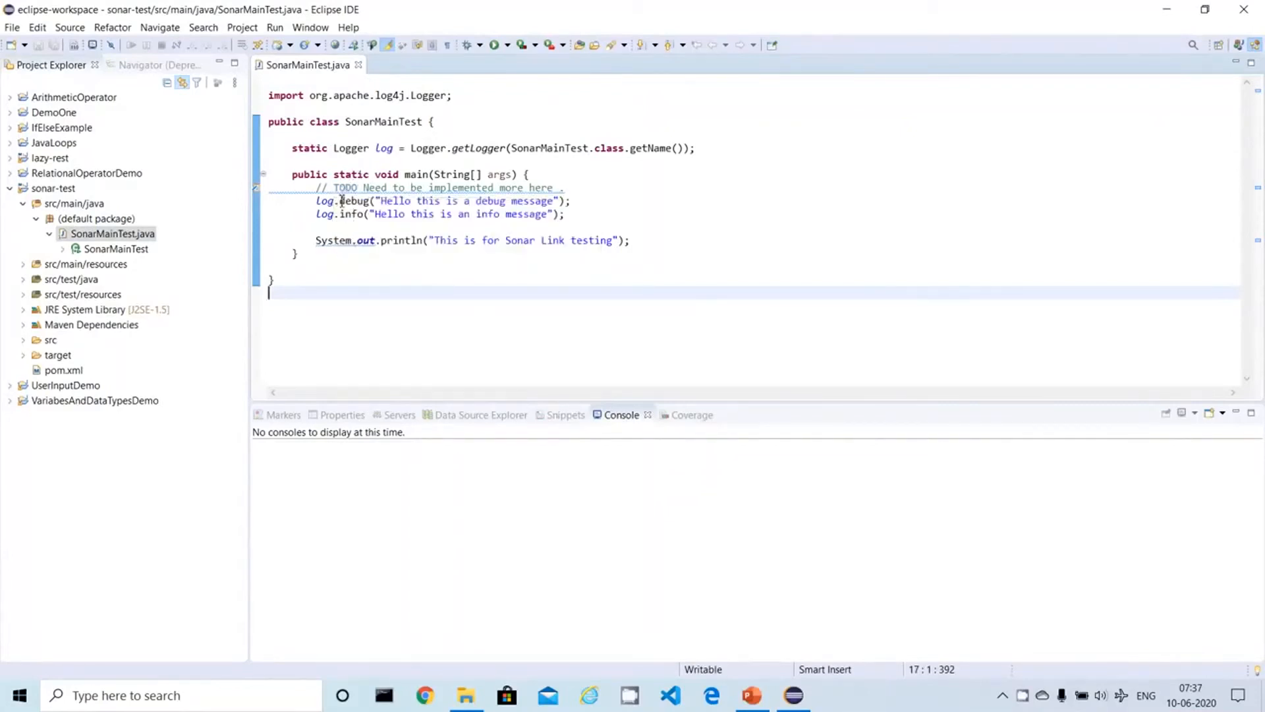
{"action": "mouse_move", "coordinate": [339, 188]}
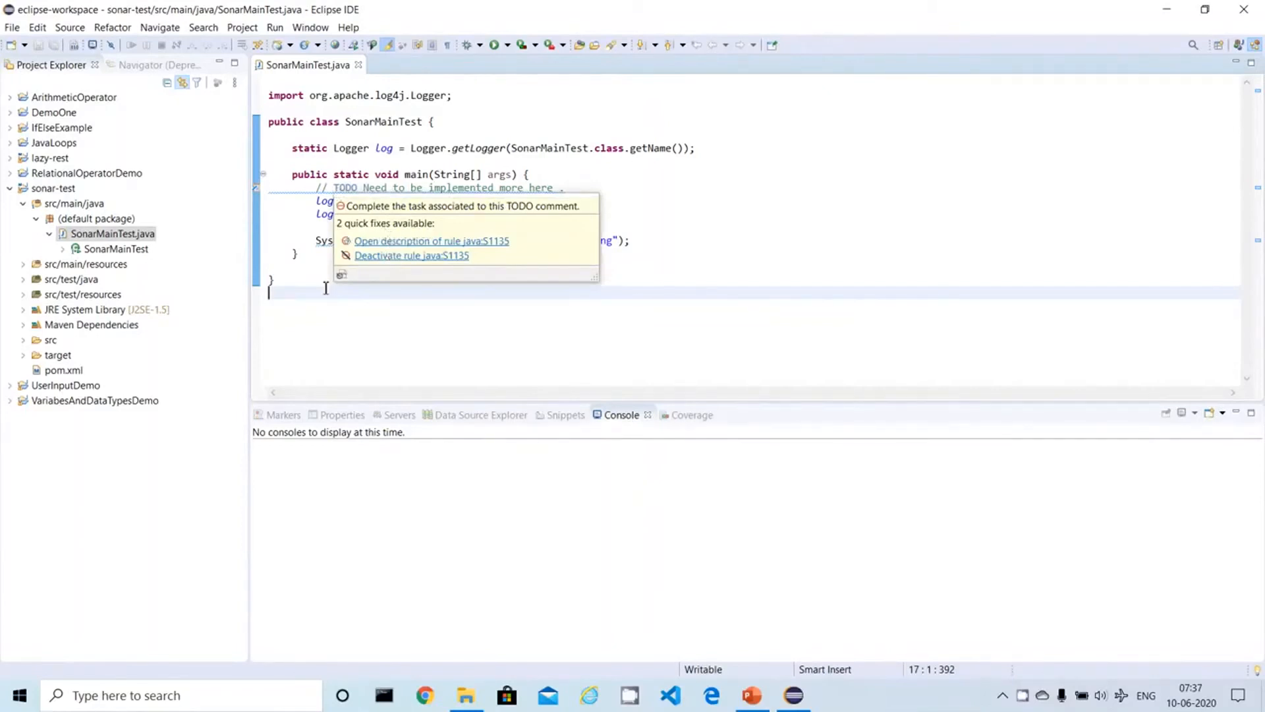
Step: Run SonarLint > Analyze on sonar-test, confirming analysis of multiple files
{"action": "right_click", "coordinate": [44, 187]}
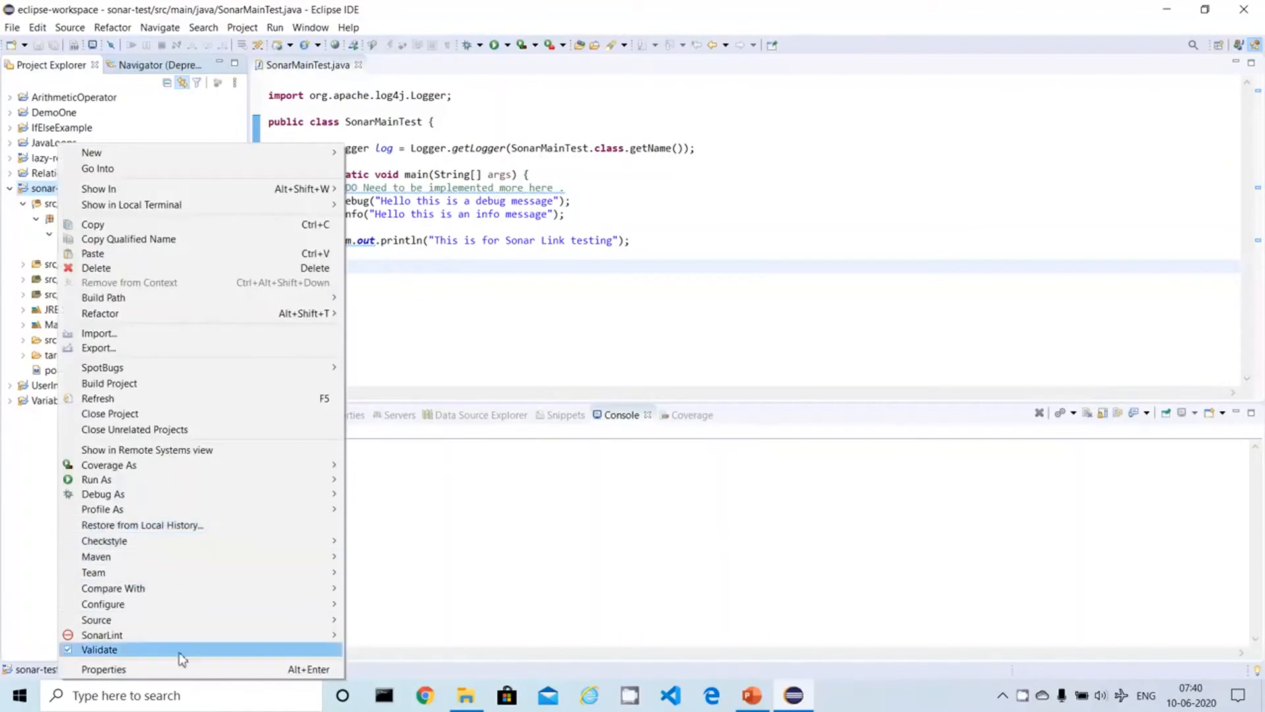
{"action": "mouse_move", "coordinate": [95, 556]}
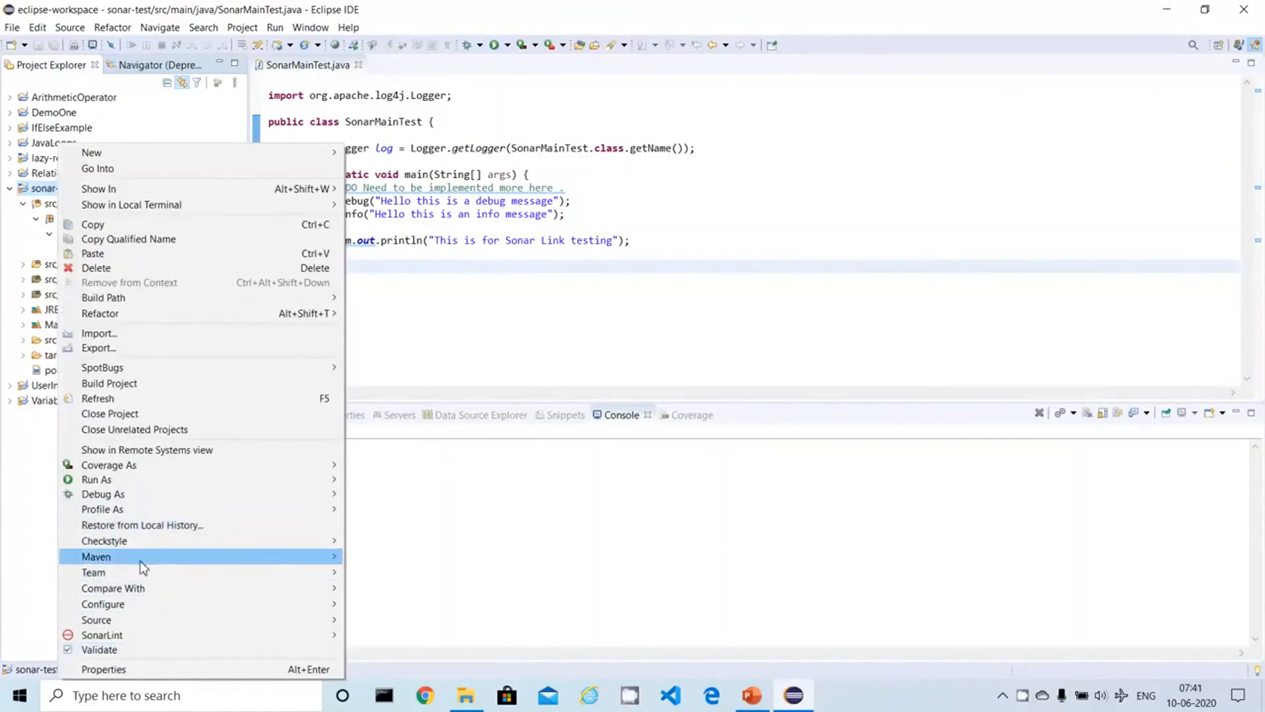
{"action": "mouse_move", "coordinate": [102, 635]}
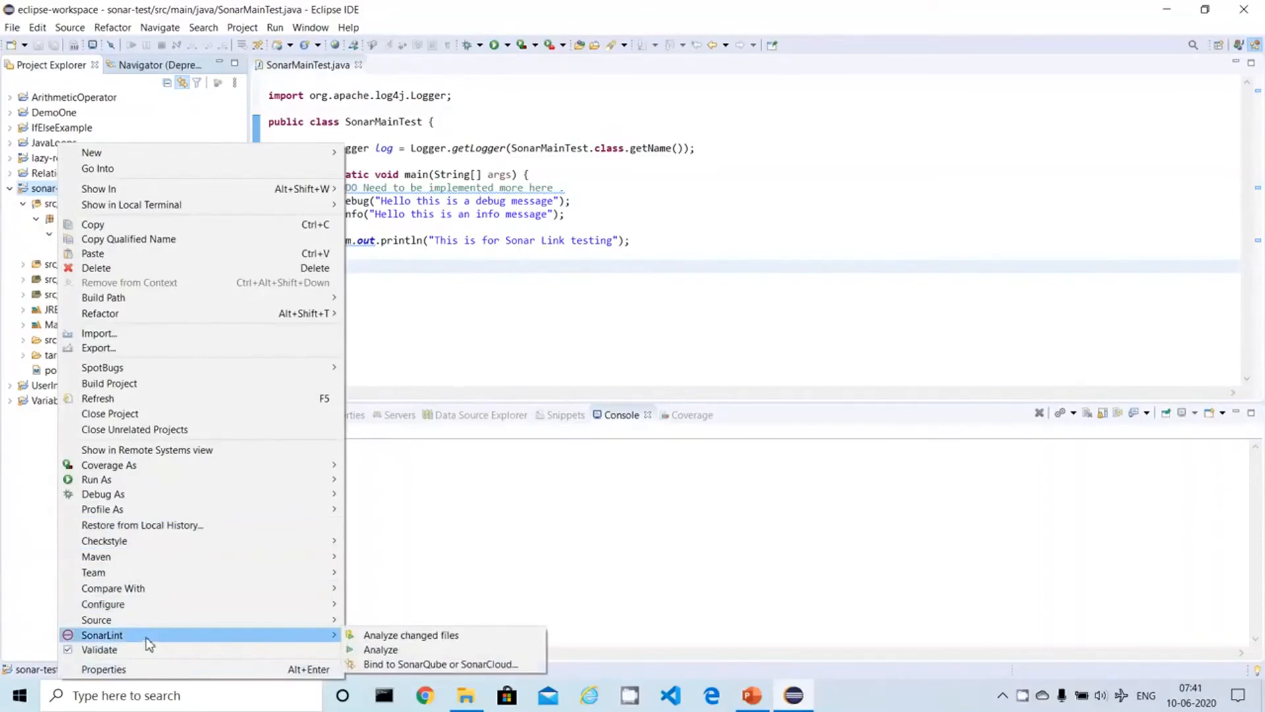
{"action": "mouse_move", "coordinate": [348, 640]}
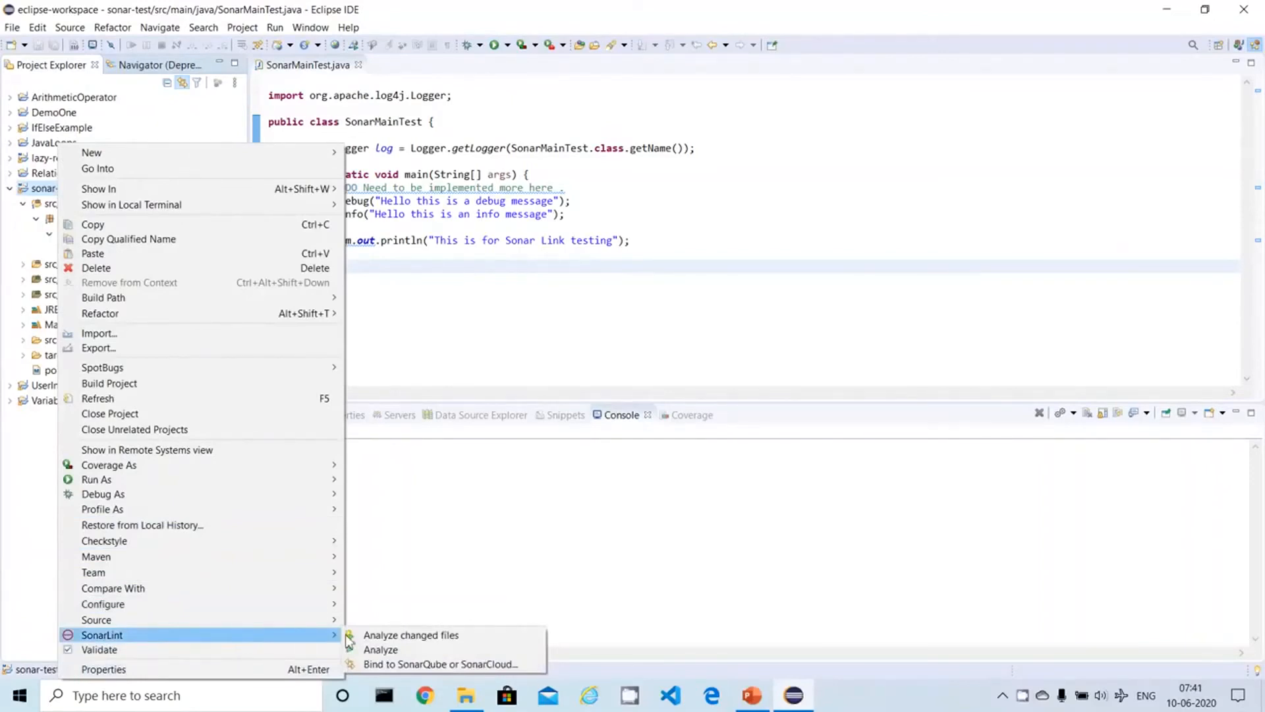
{"action": "mouse_move", "coordinate": [380, 649]}
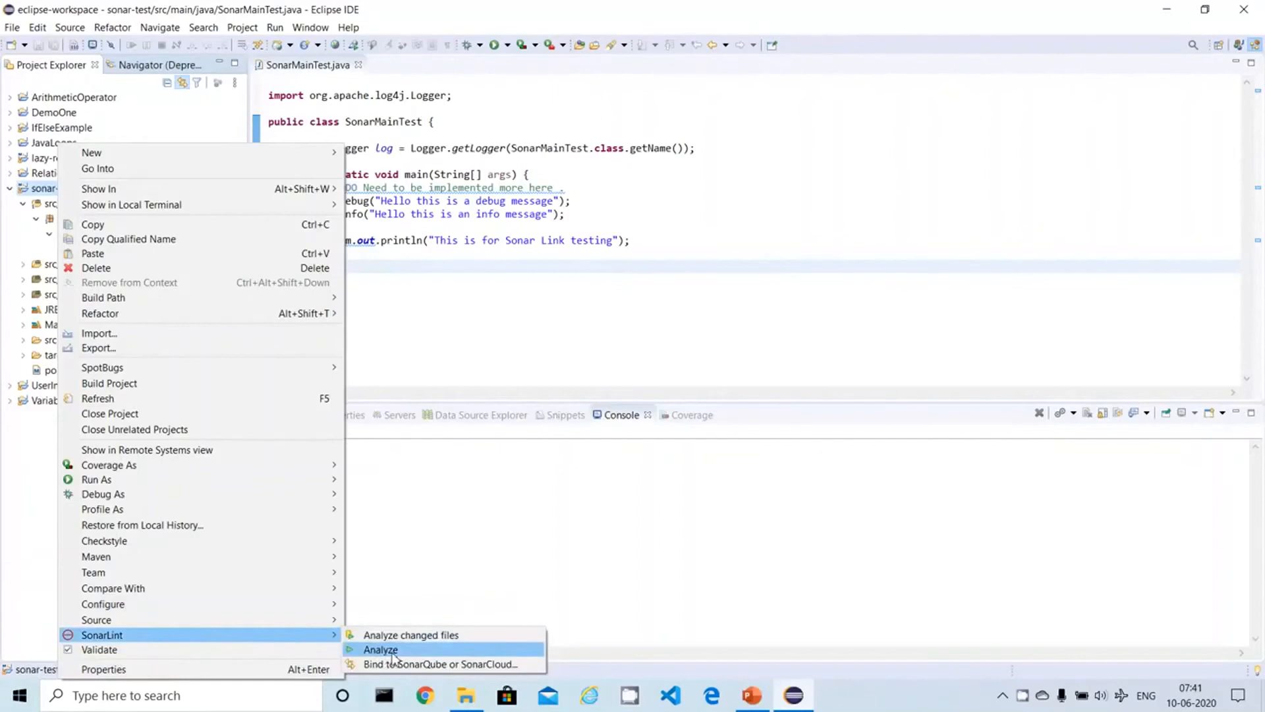
{"action": "left_click", "coordinate": [380, 650]}
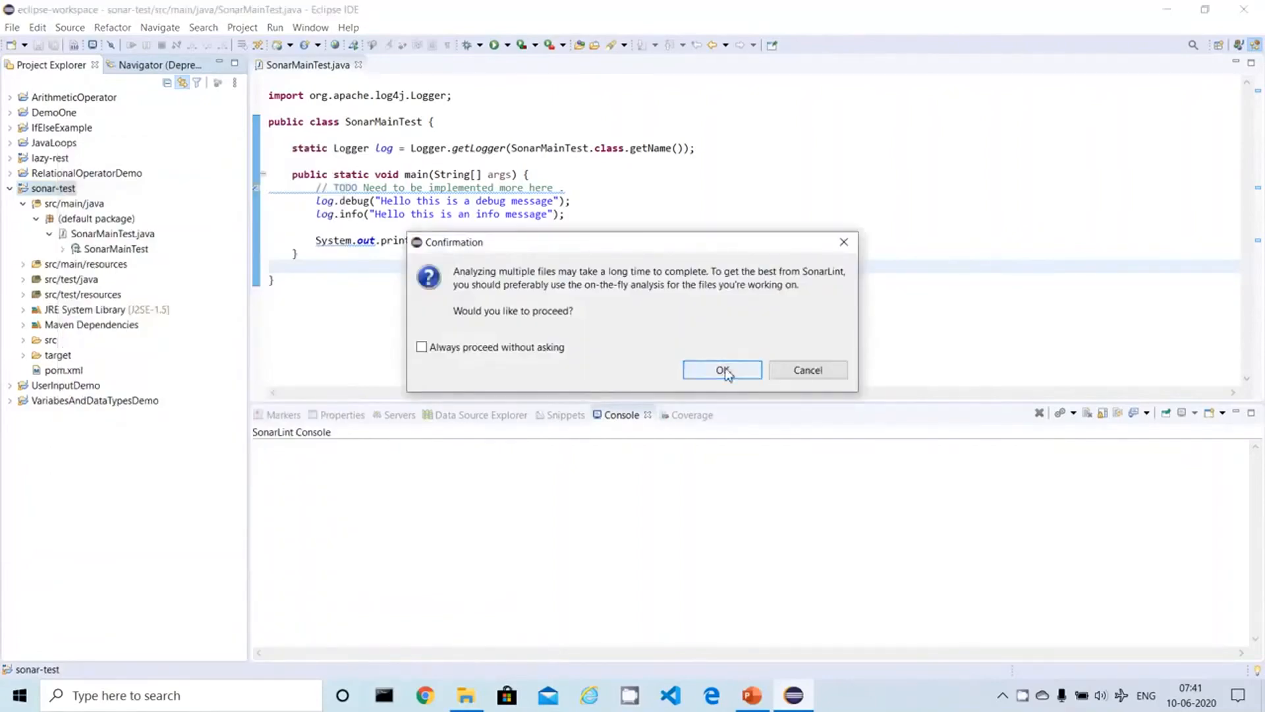
{"action": "left_click", "coordinate": [721, 370]}
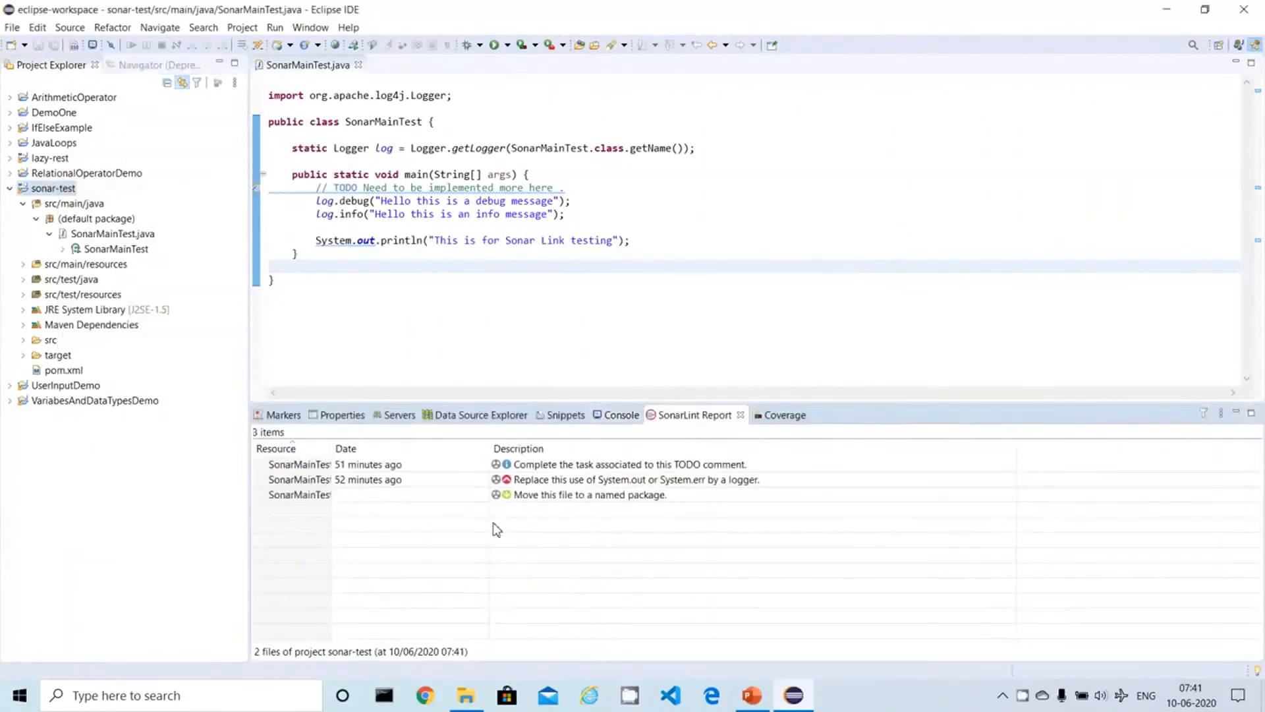
{"action": "left_click", "coordinate": [622, 413]}
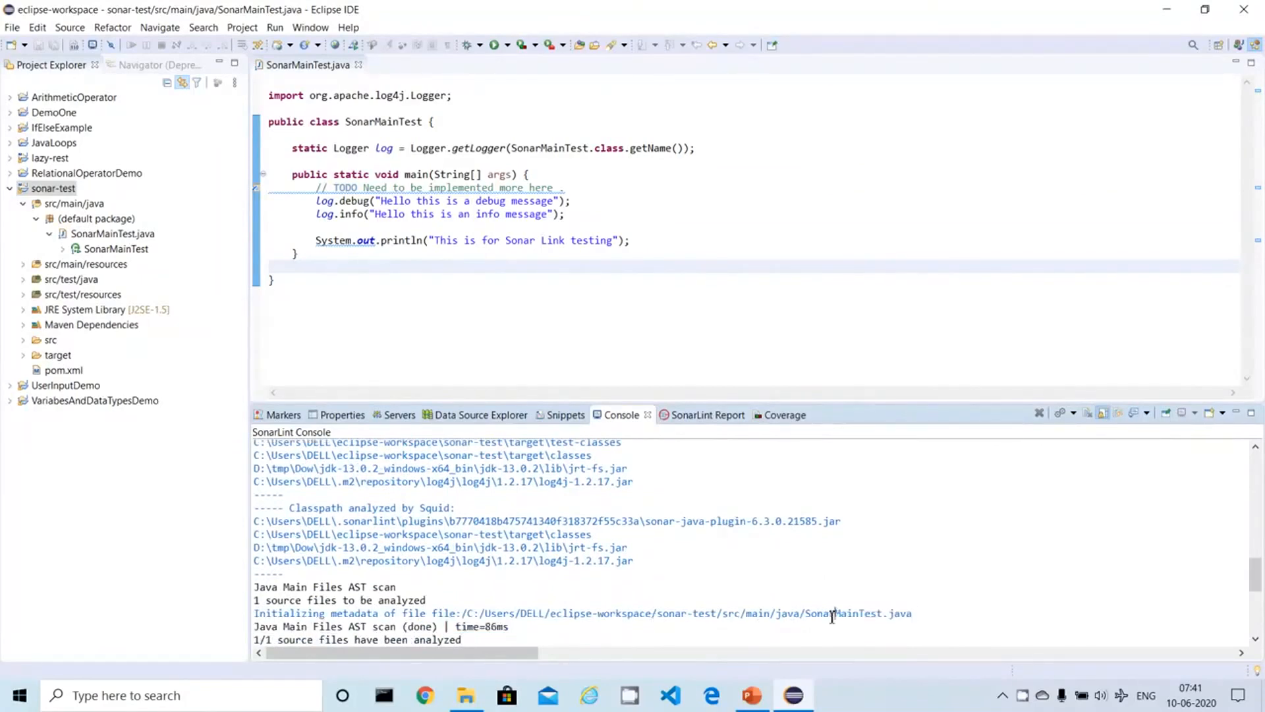
{"action": "double_click", "coordinate": [843, 614]}
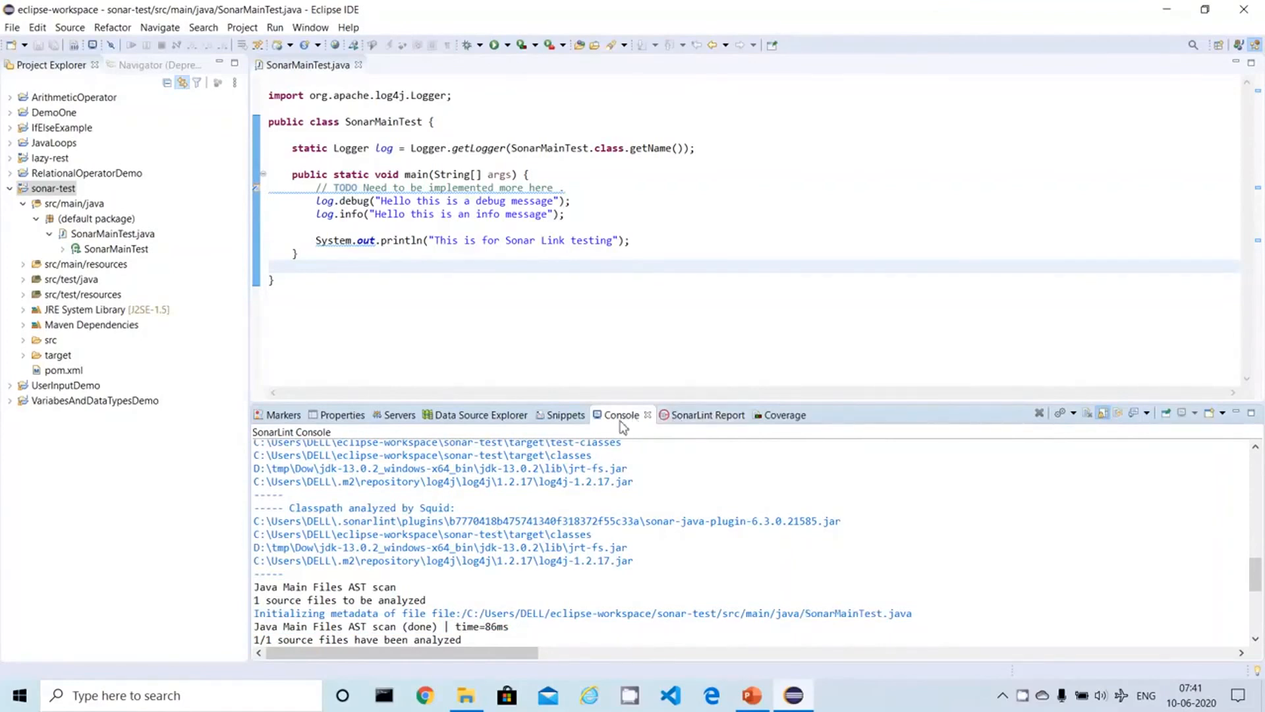
{"action": "mouse_move", "coordinate": [708, 414]}
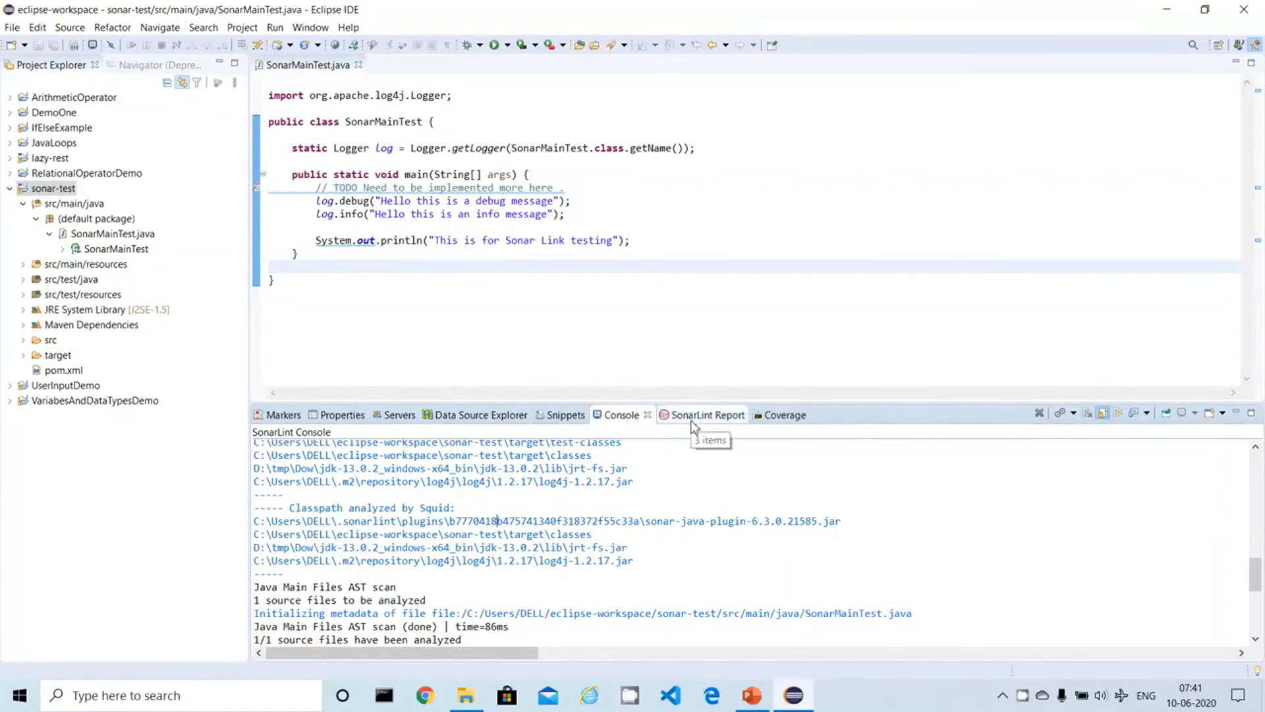
{"action": "left_click", "coordinate": [694, 415]}
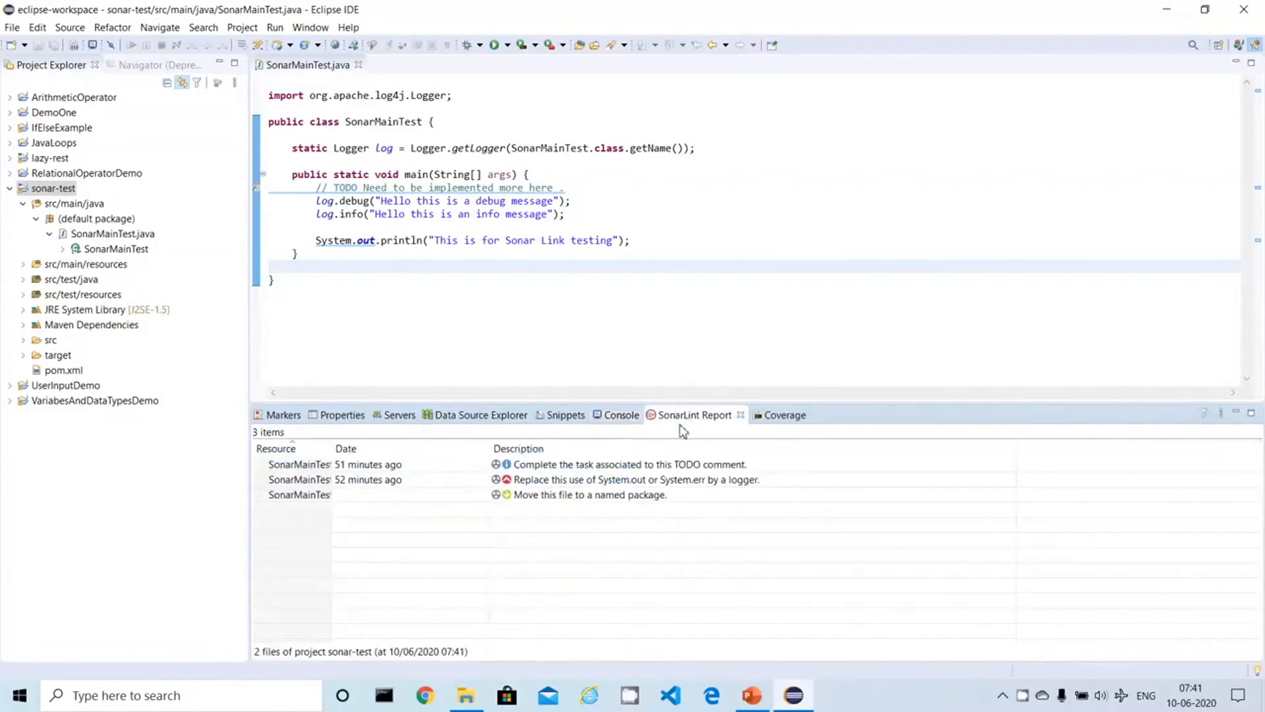